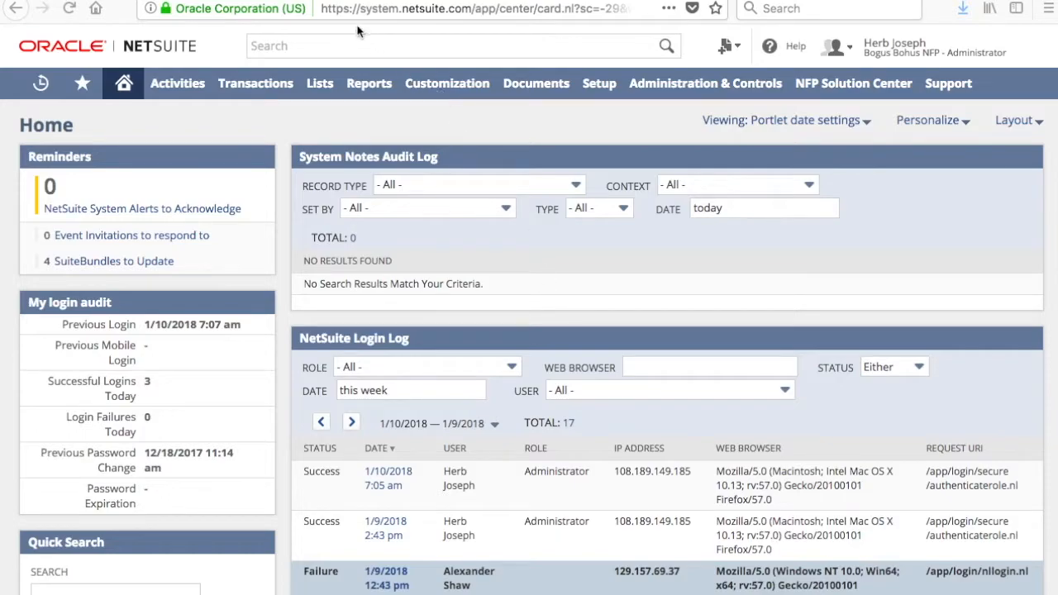
Search NetSuite for "bundle" and go to the Installed Bundles page.
{"action": "left_click", "coordinate": [463, 45]}
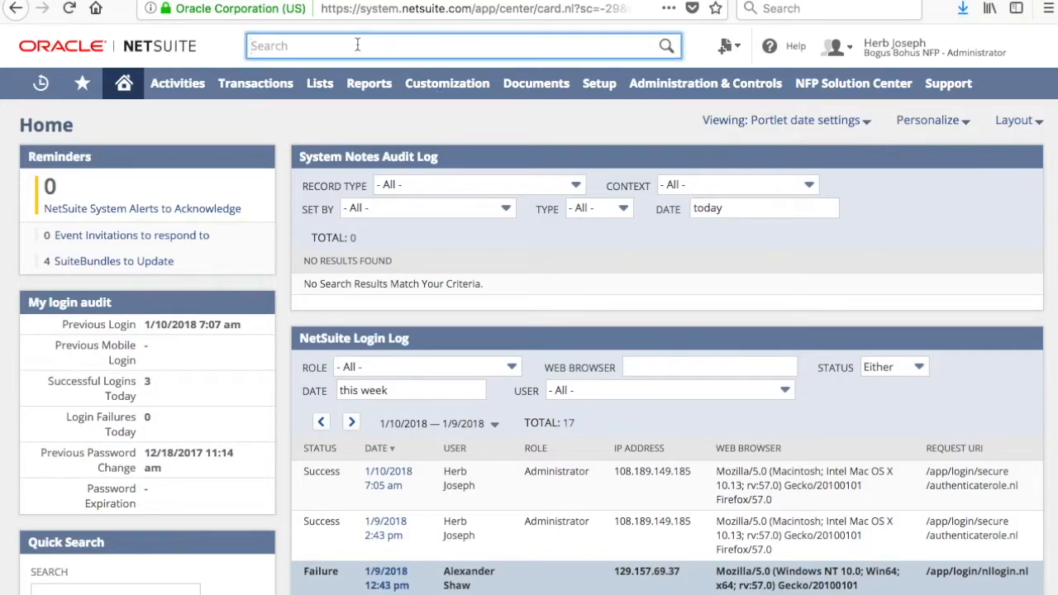
{"action": "type", "text": "bundle"}
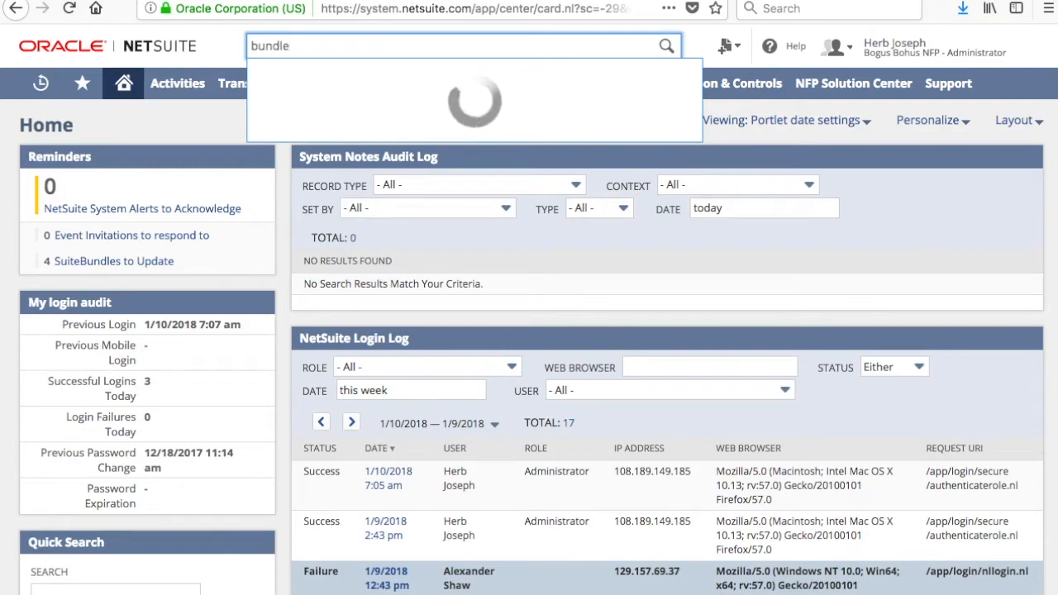
{"action": "left_click", "coordinate": [336, 100]}
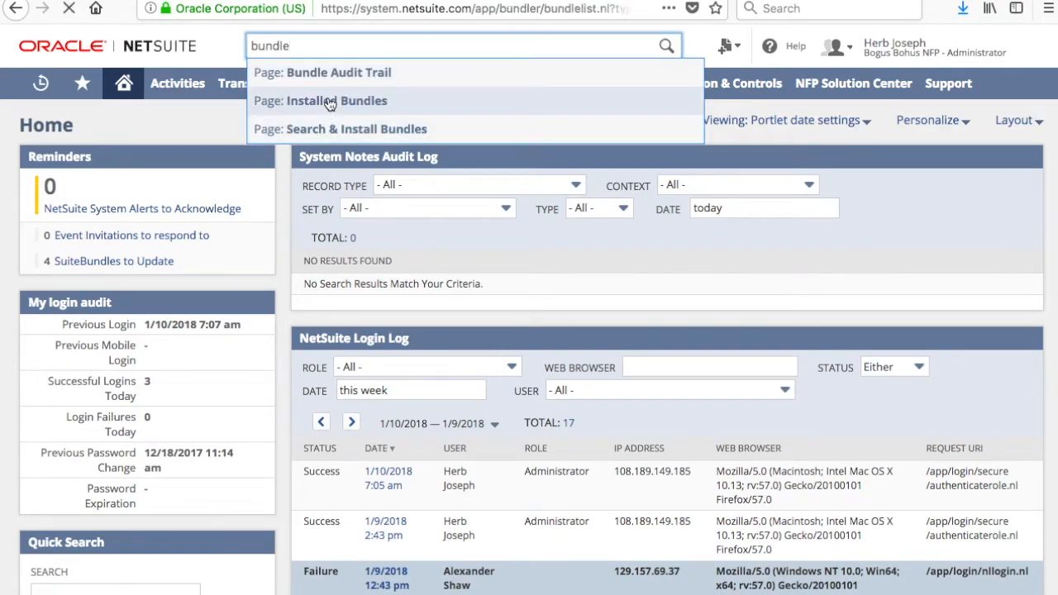
Review the Invoice Consolidation bundle row, ID 214016, version 1.2.3.
{"action": "left_click", "coordinate": [337, 100]}
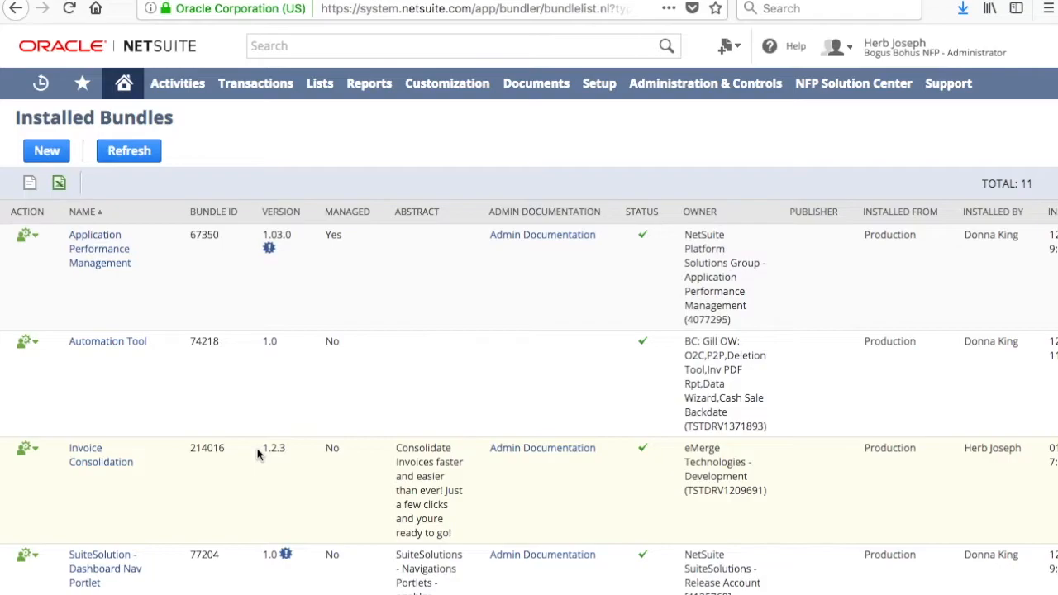
{"action": "mouse_move", "coordinate": [543, 447]}
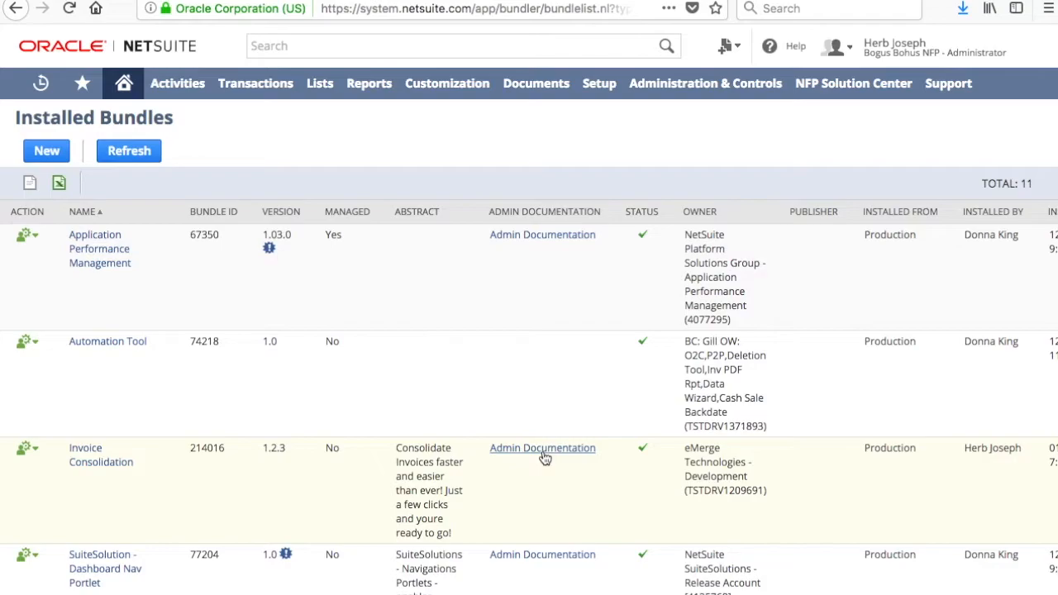
{"action": "mouse_move", "coordinate": [346, 135]}
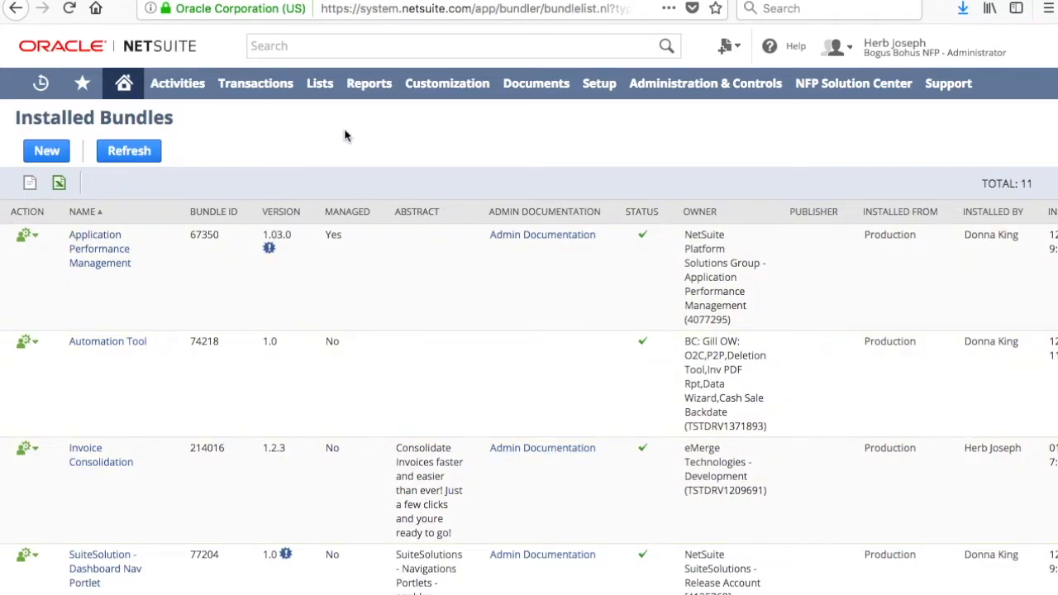
{"action": "left_click", "coordinate": [463, 45]}
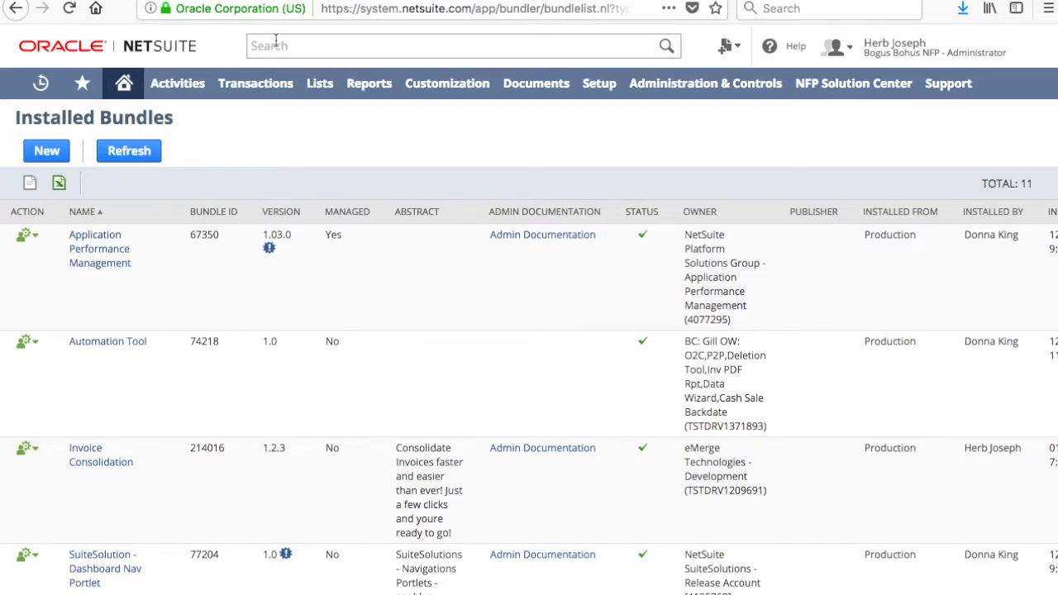
Go to Customization > Lists, Records, & Fields > Transaction Types.
{"action": "left_click", "coordinate": [447, 82]}
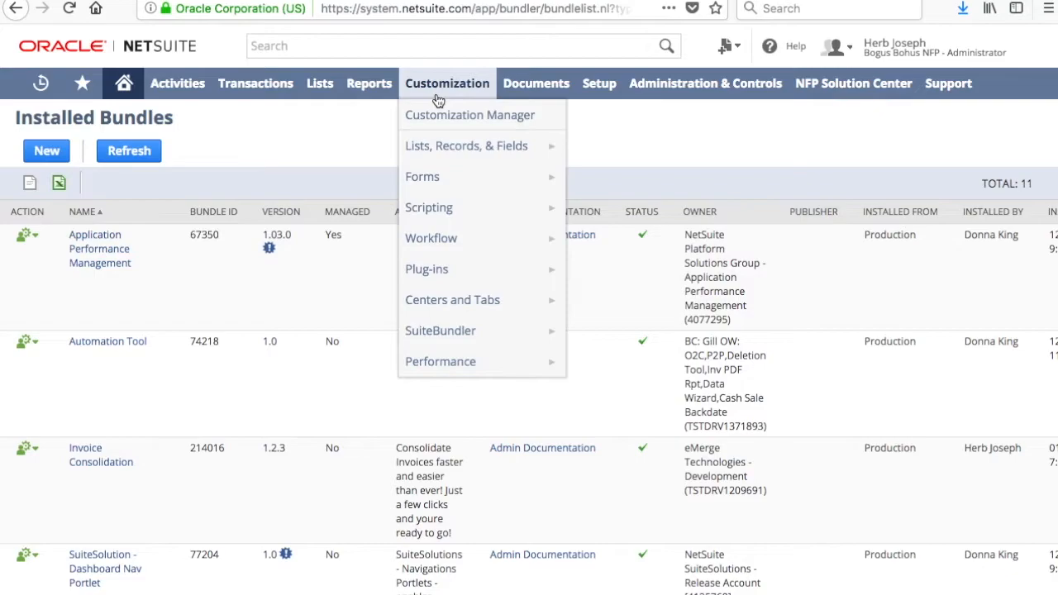
{"action": "mouse_move", "coordinate": [465, 146]}
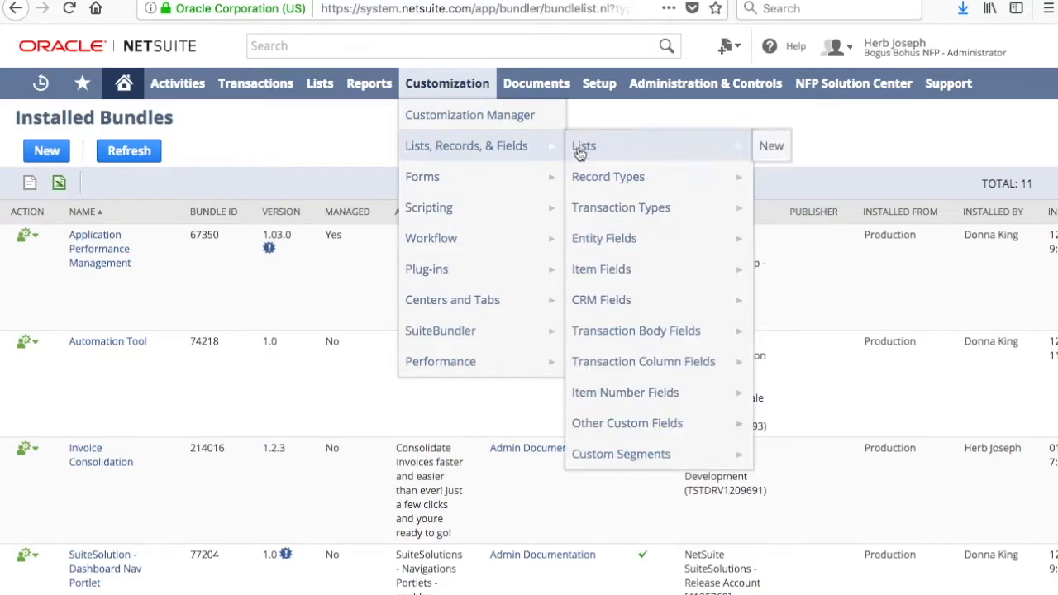
{"action": "mouse_move", "coordinate": [471, 153]}
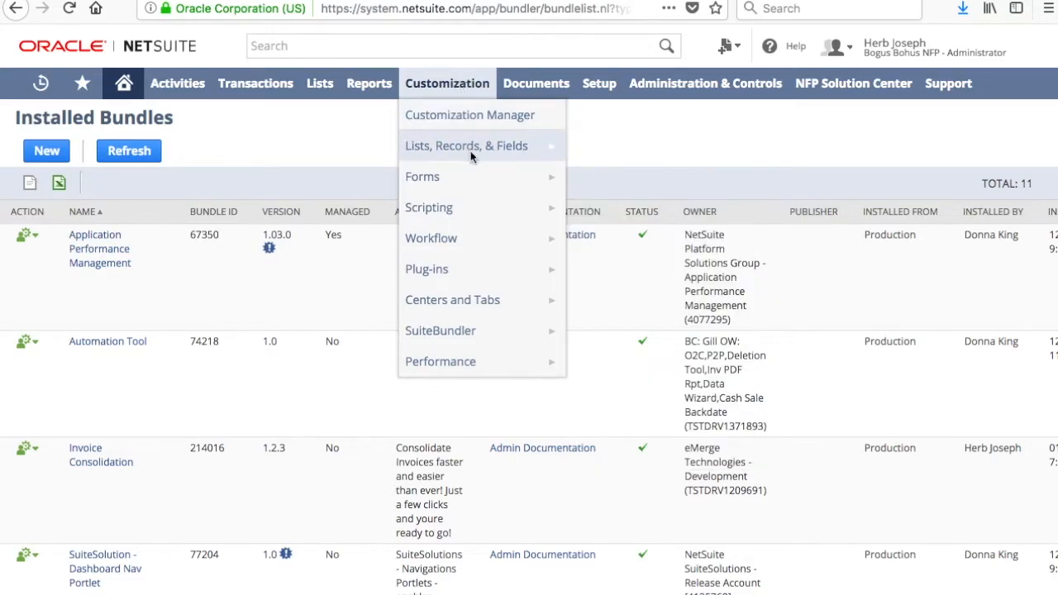
{"action": "mouse_move", "coordinate": [466, 145]}
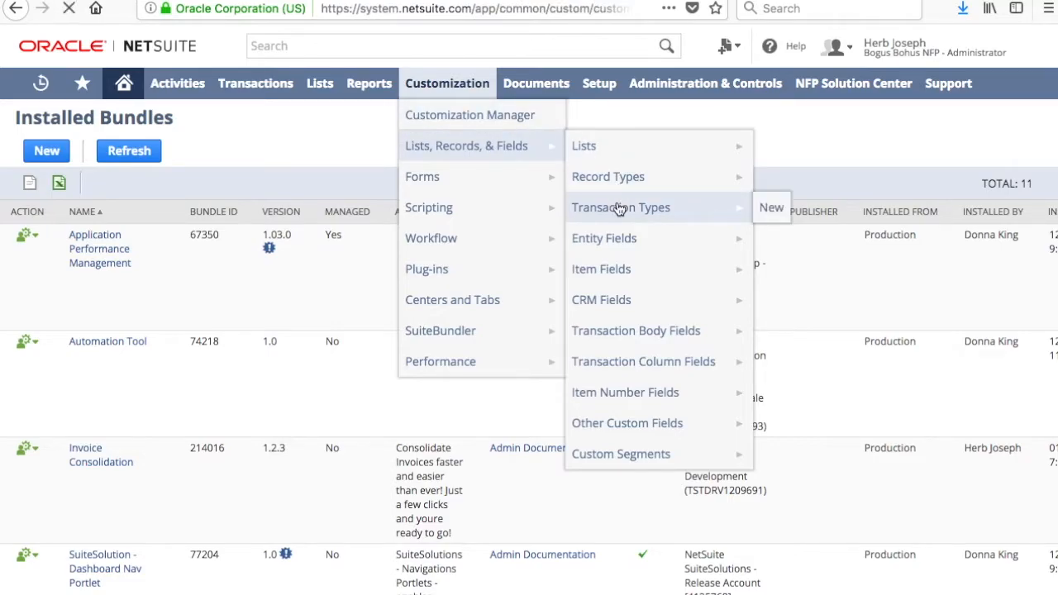
{"action": "left_click", "coordinate": [620, 207]}
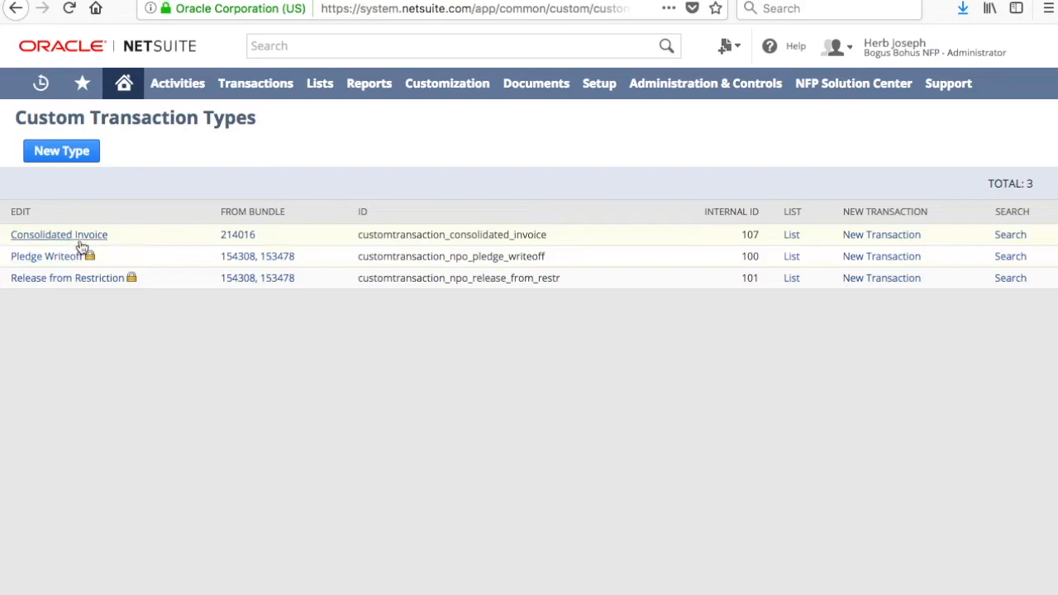
Confirm Consolidated Invoice posts to 1110 Accounts receivable and save the transaction type.
{"action": "left_click", "coordinate": [58, 233]}
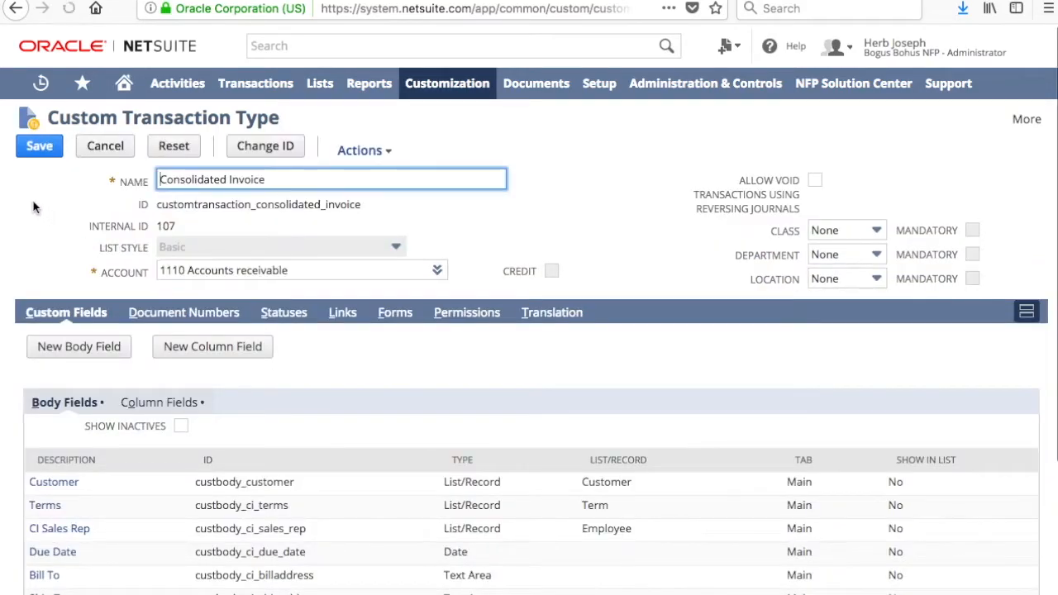
{"action": "mouse_move", "coordinate": [438, 270]}
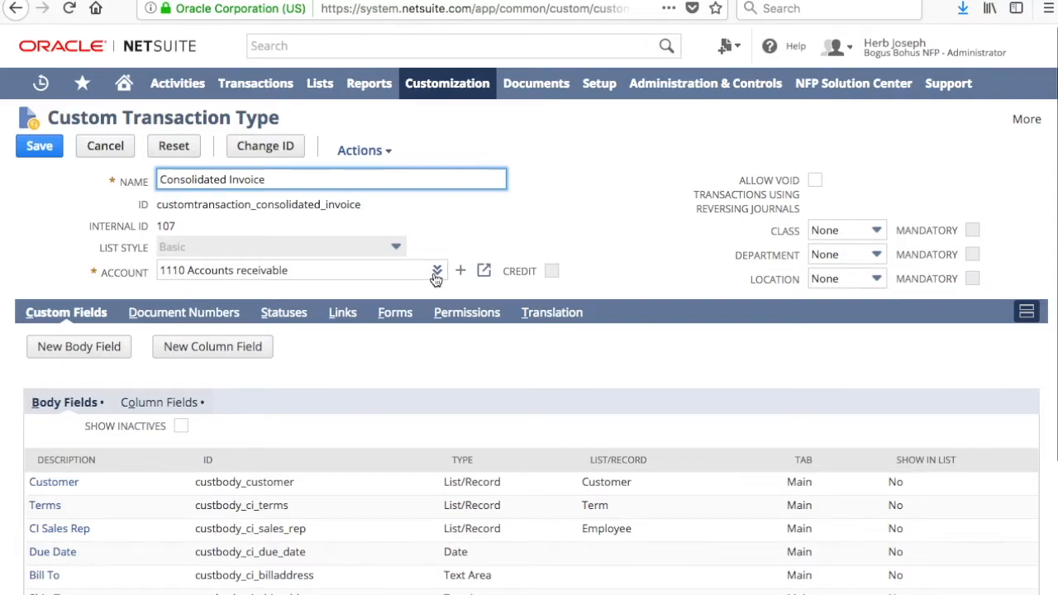
{"action": "left_click", "coordinate": [297, 270]}
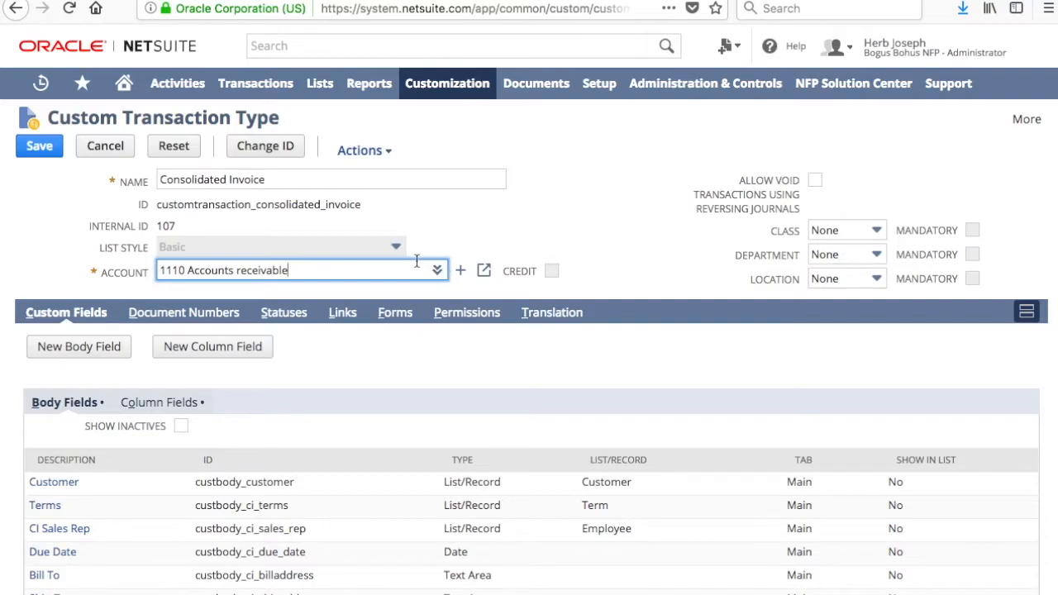
{"action": "mouse_move", "coordinate": [366, 270]}
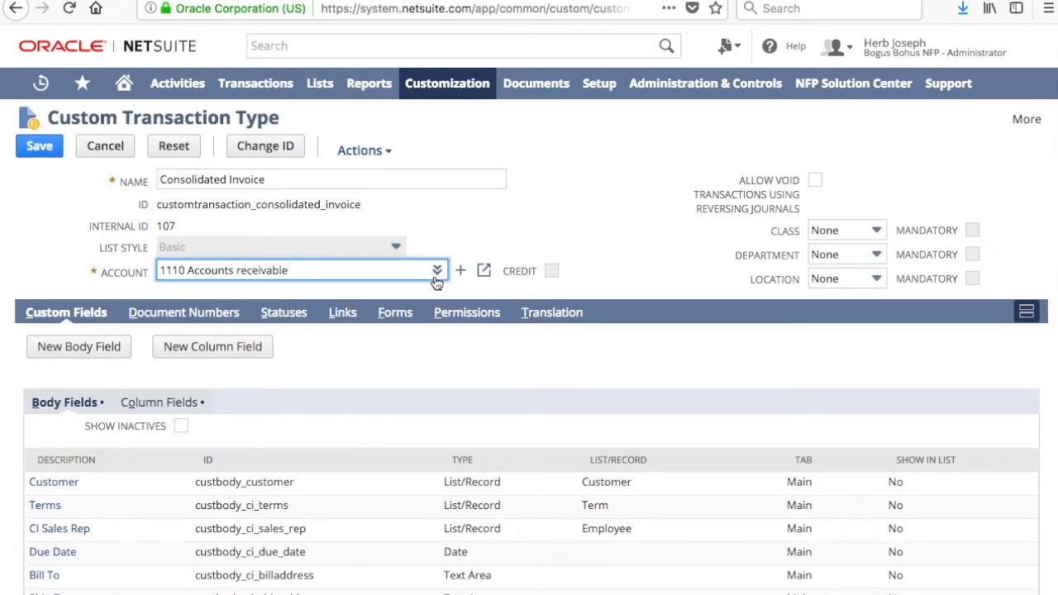
{"action": "left_click", "coordinate": [298, 269]}
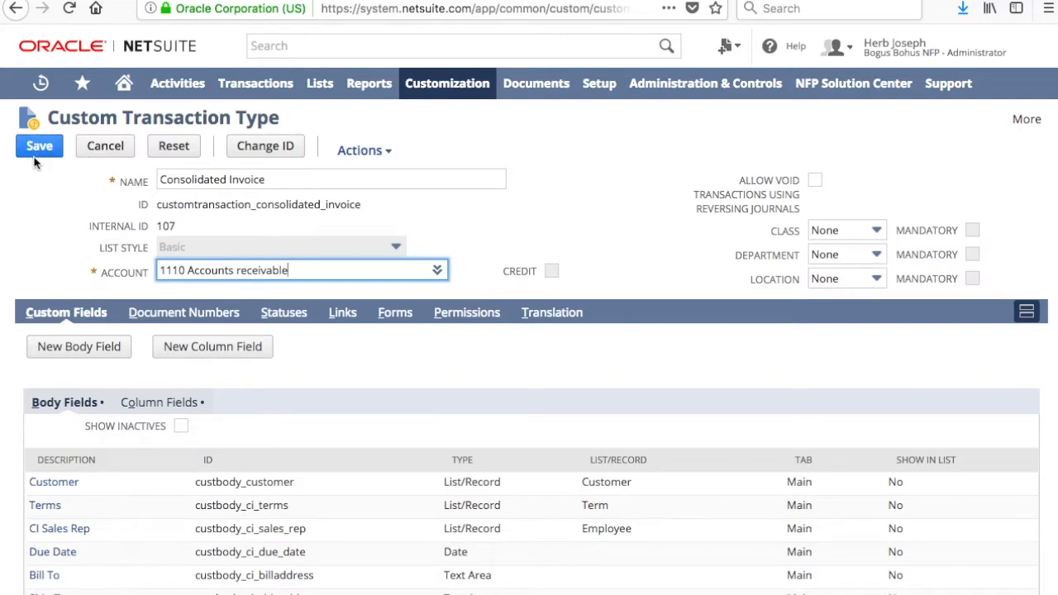
{"action": "left_click", "coordinate": [39, 145]}
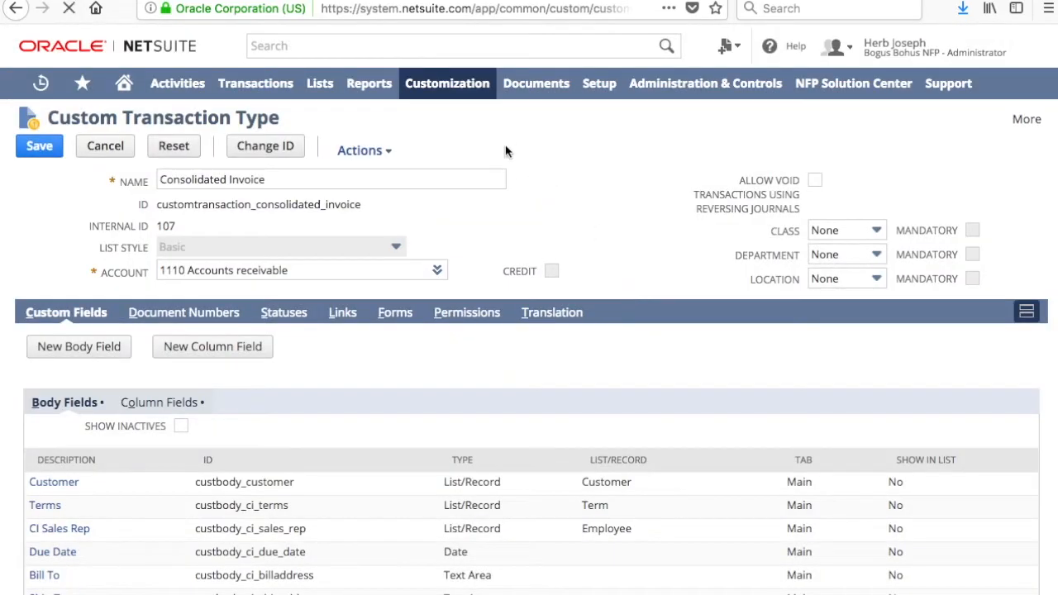
Go to Transactions > Sales > Create Consolidated Invoice.
{"action": "left_click", "coordinate": [331, 179]}
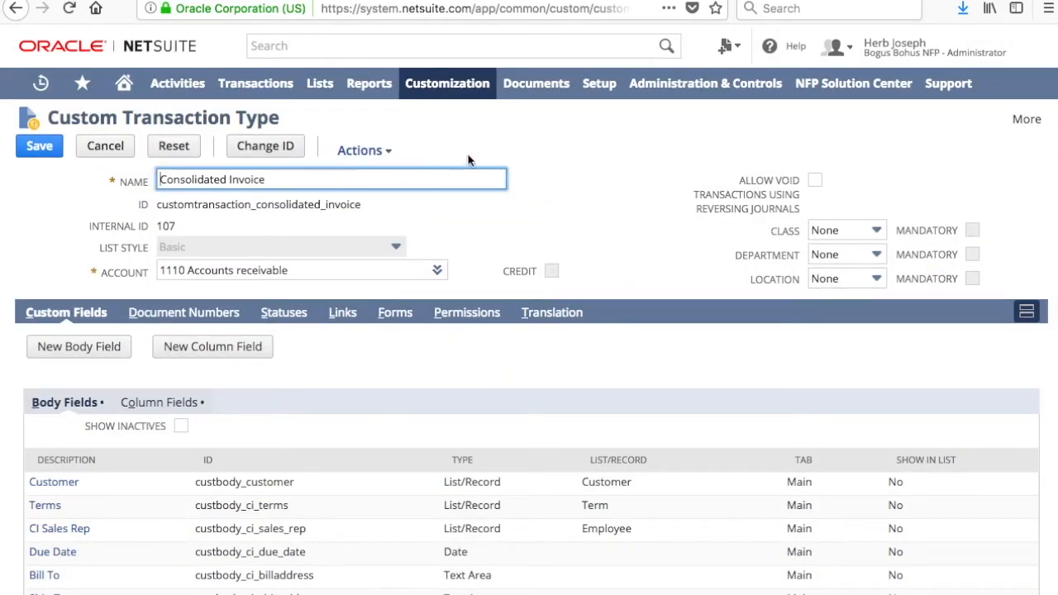
{"action": "left_click", "coordinate": [256, 83]}
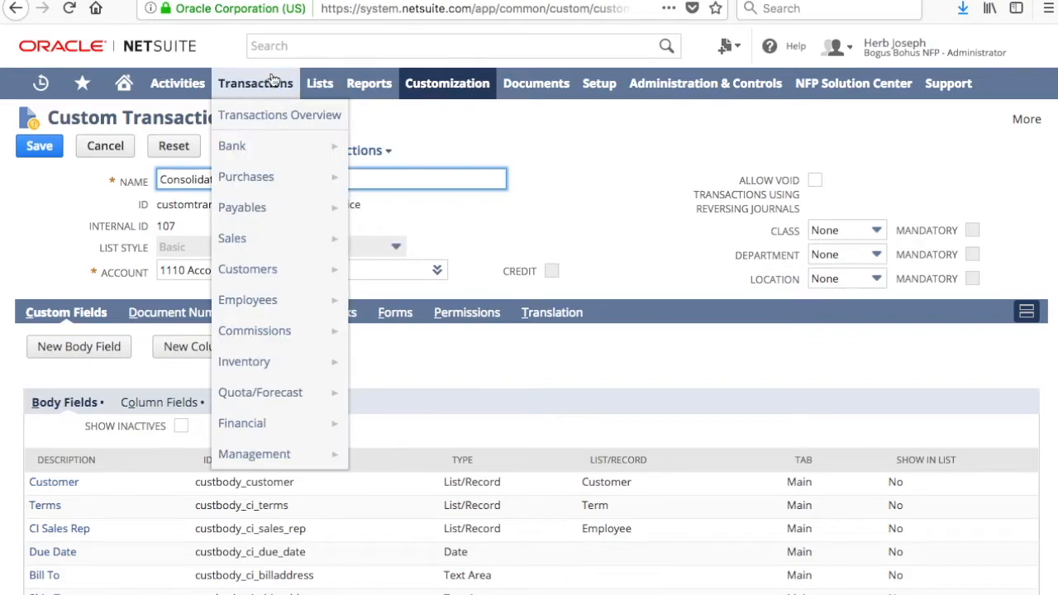
{"action": "mouse_move", "coordinate": [233, 238]}
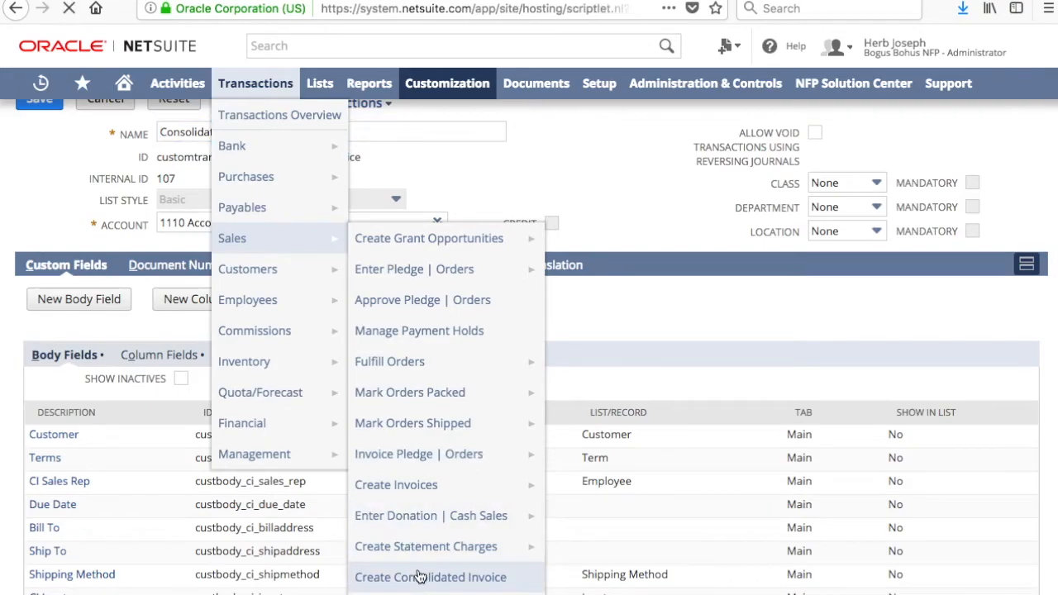
{"action": "left_click", "coordinate": [431, 576]}
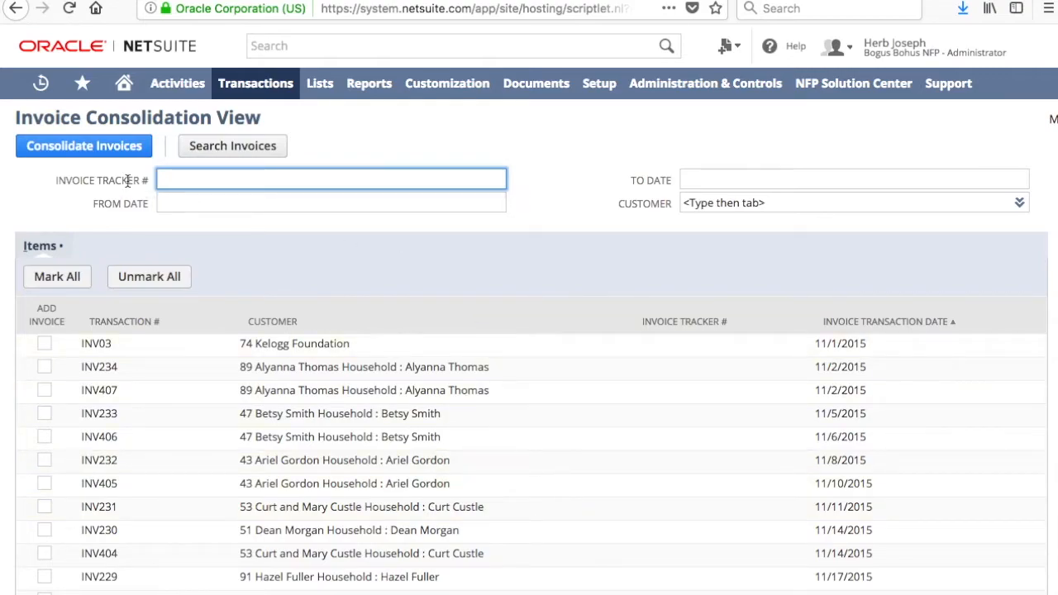
{"action": "left_click", "coordinate": [331, 179]}
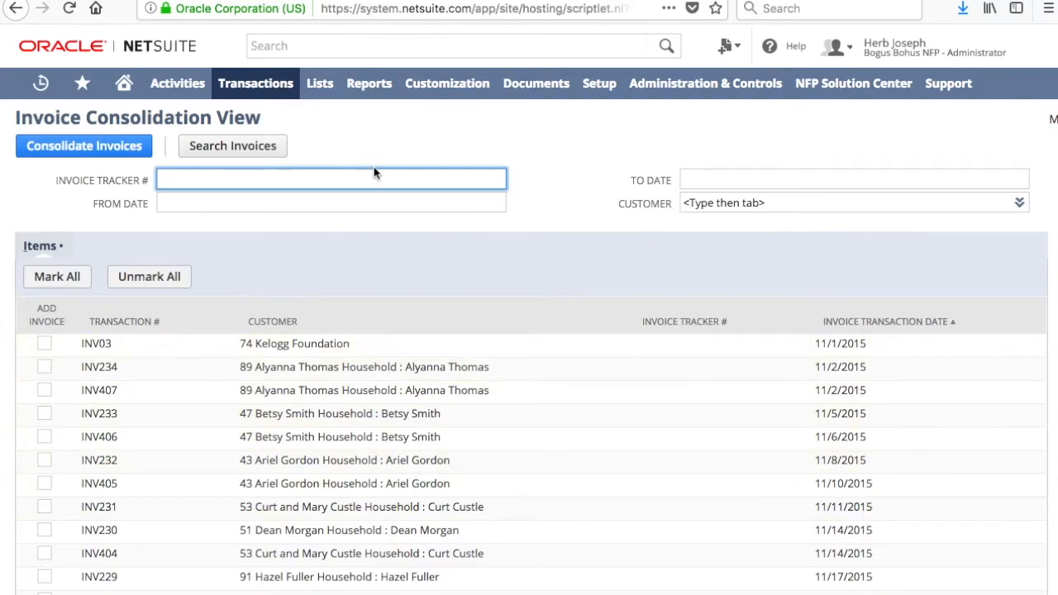
{"action": "mouse_move", "coordinate": [618, 165]}
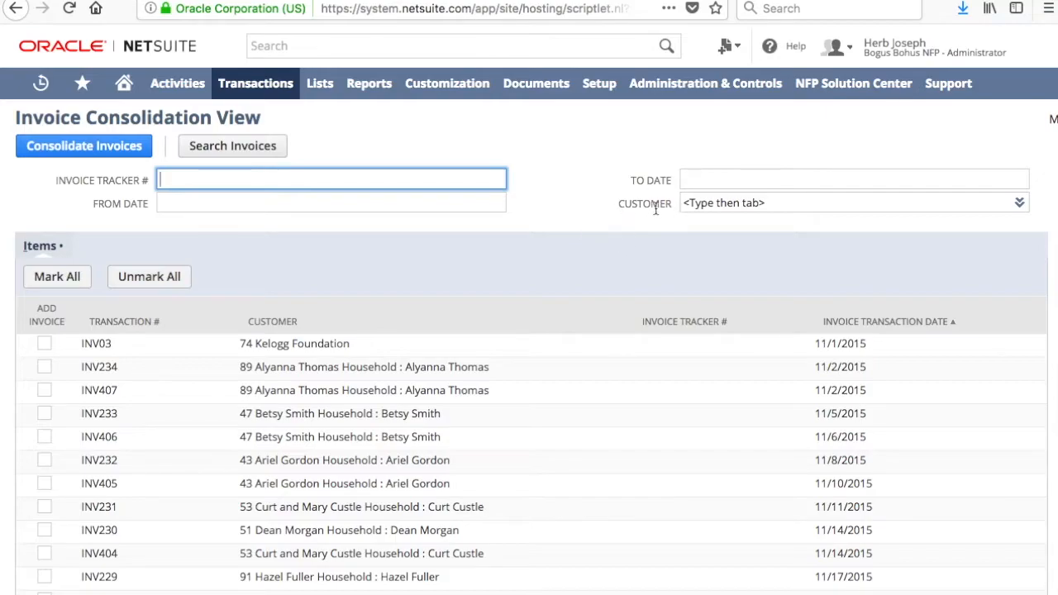
{"action": "mouse_move", "coordinate": [585, 290]}
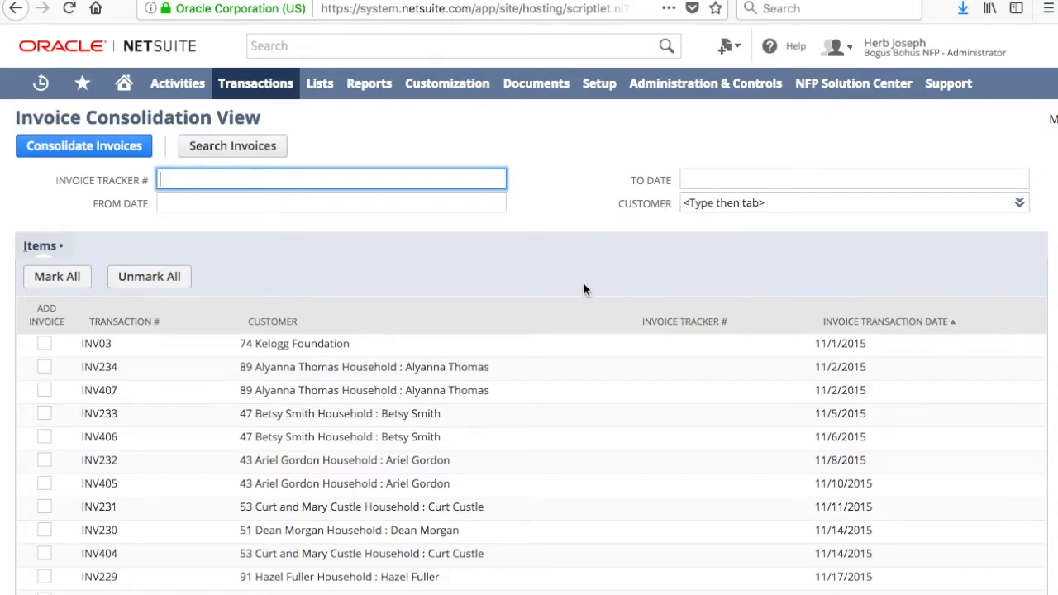
{"action": "mouse_move", "coordinate": [325, 334]}
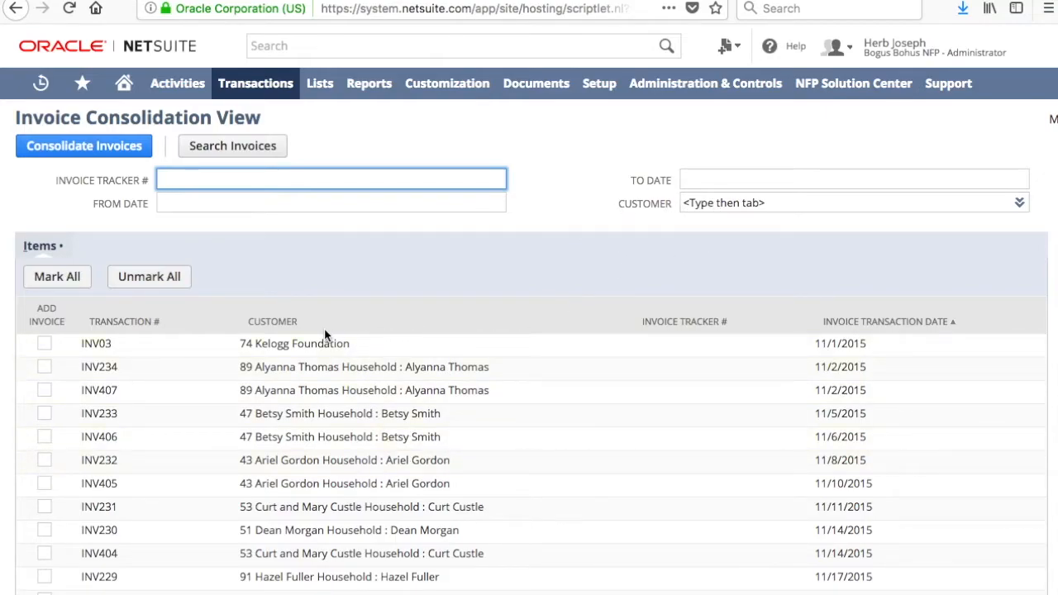
{"action": "left_click", "coordinate": [272, 321]}
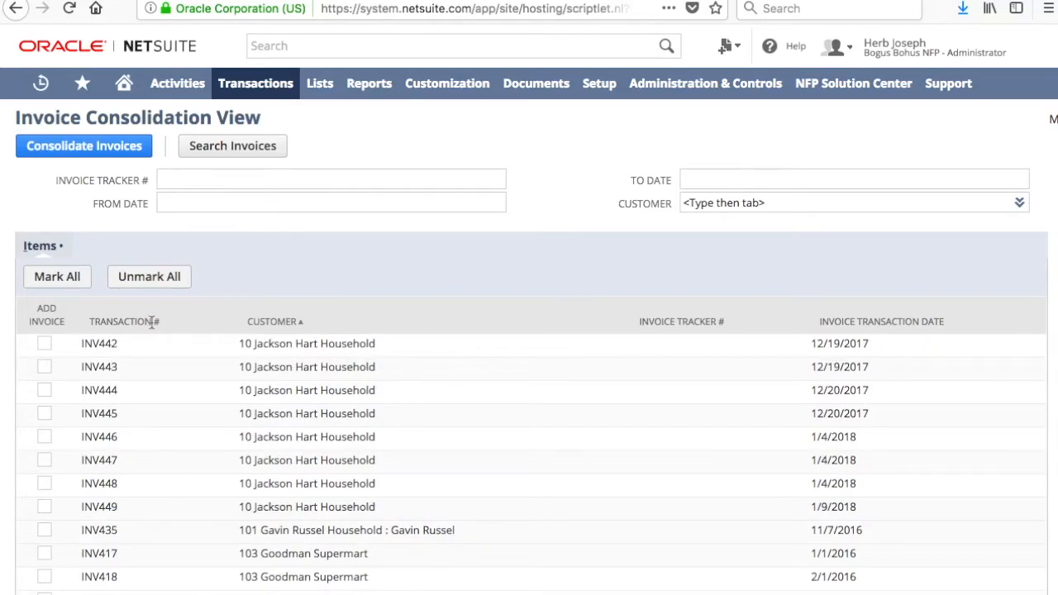
{"action": "left_click", "coordinate": [121, 322]}
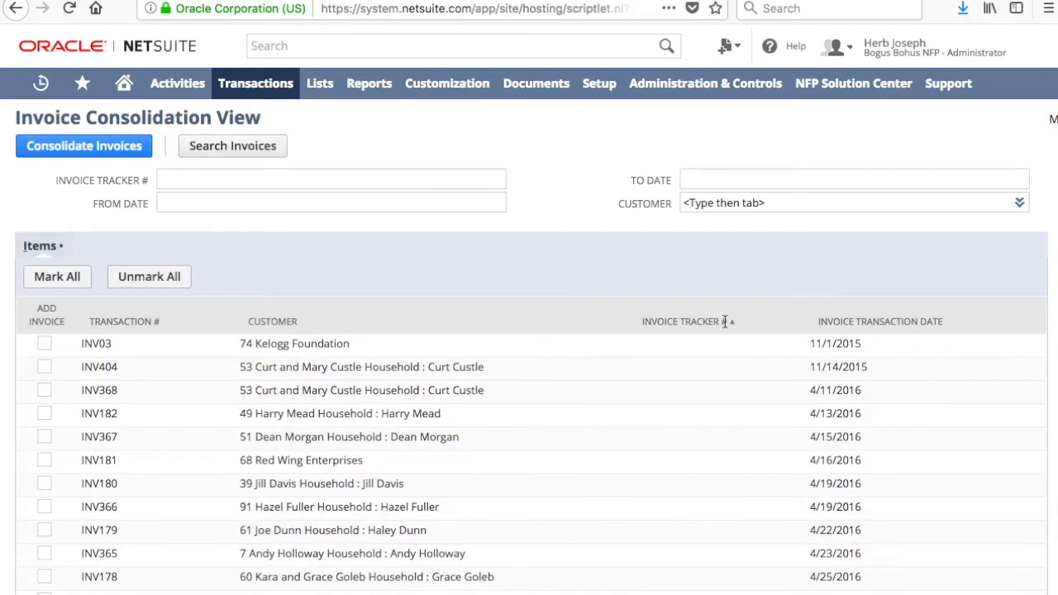
{"action": "left_click", "coordinate": [881, 322]}
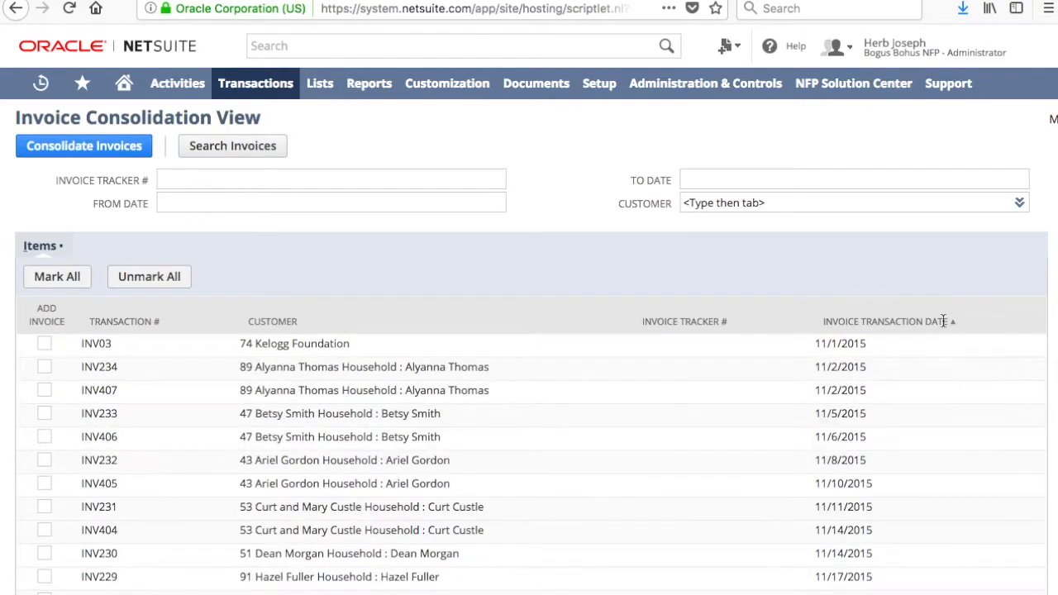
{"action": "left_click", "coordinate": [272, 321]}
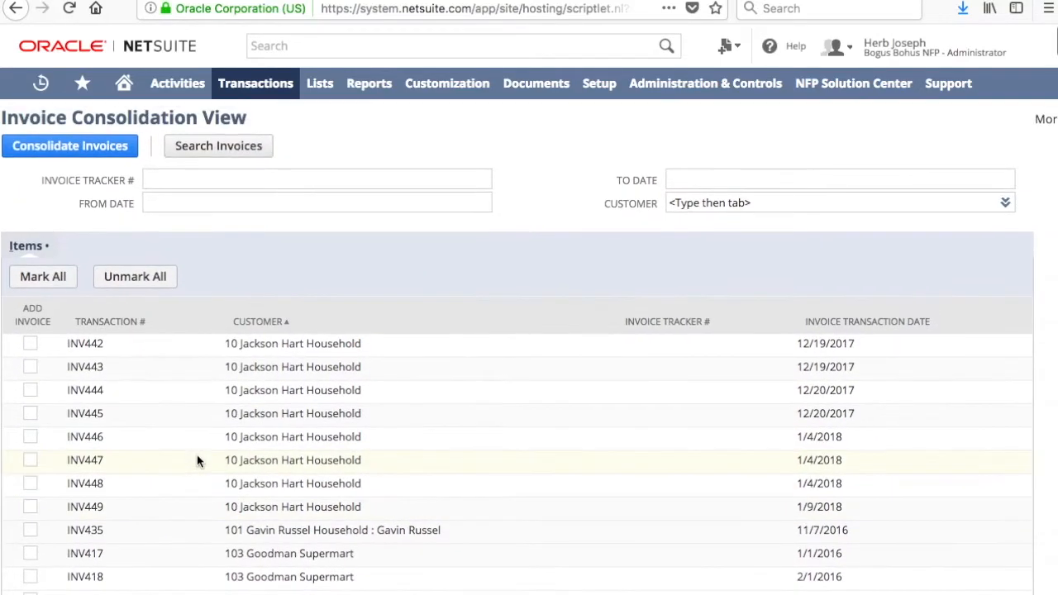
{"action": "scroll", "scroll_direction": "down", "scroll_amount": 3}
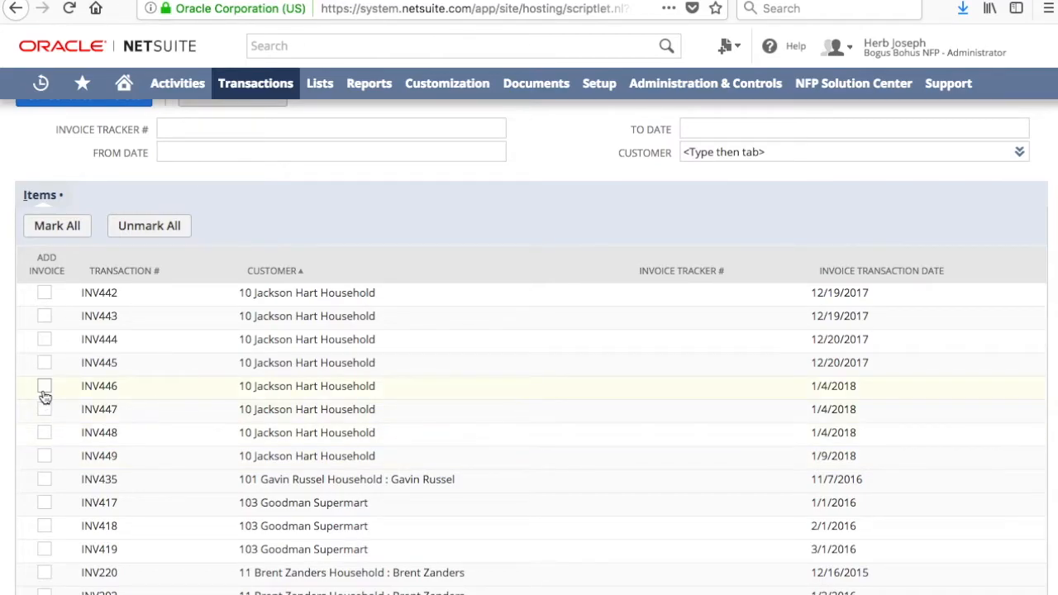
Mark invoices INV446 to INV449 and submit Consolidate Invoices.
{"action": "left_click", "coordinate": [44, 409]}
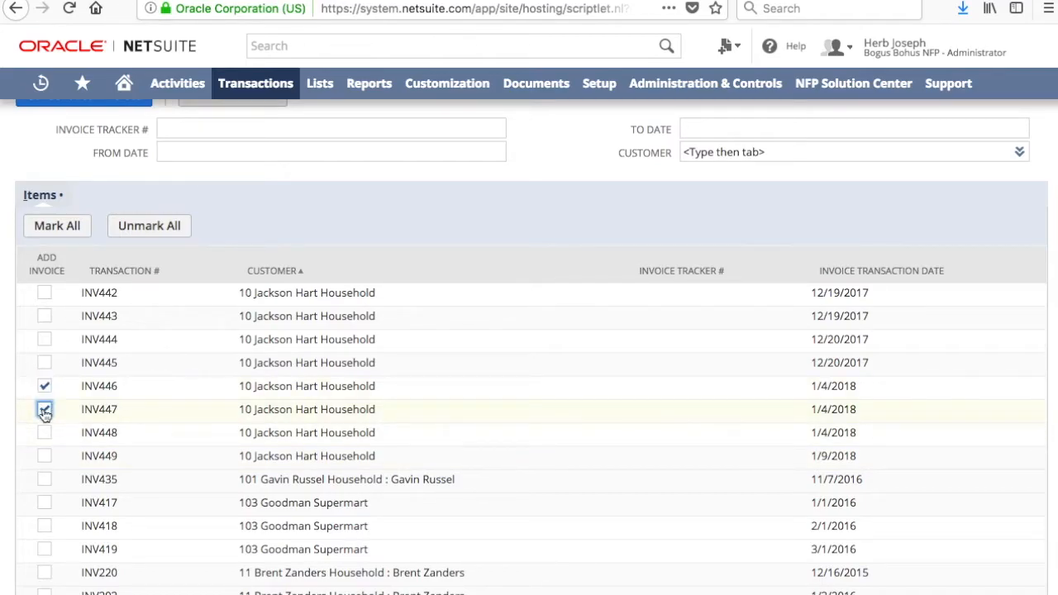
{"action": "left_click", "coordinate": [44, 456]}
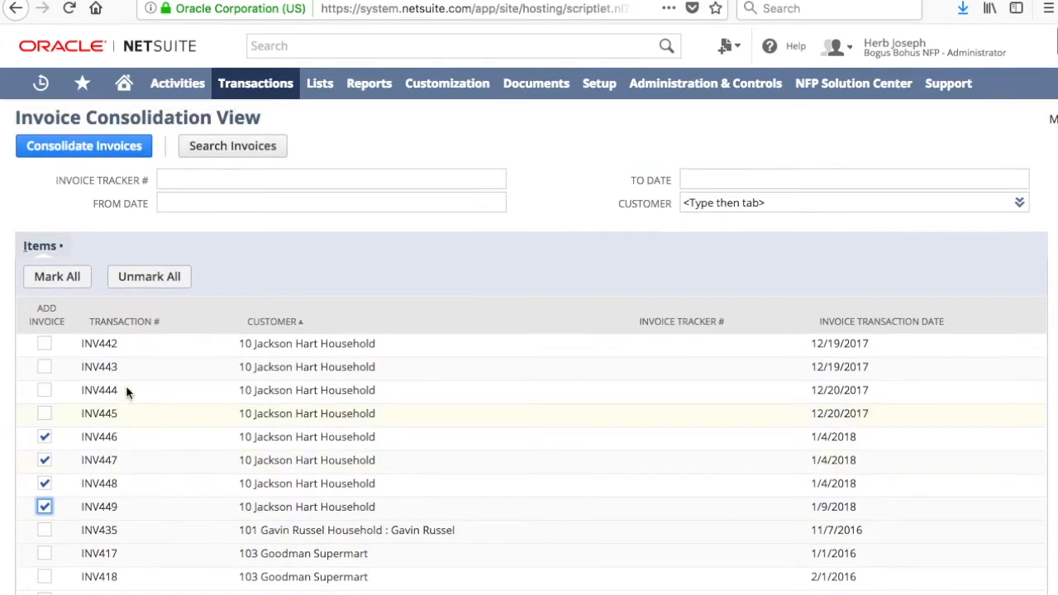
{"action": "left_click", "coordinate": [84, 145]}
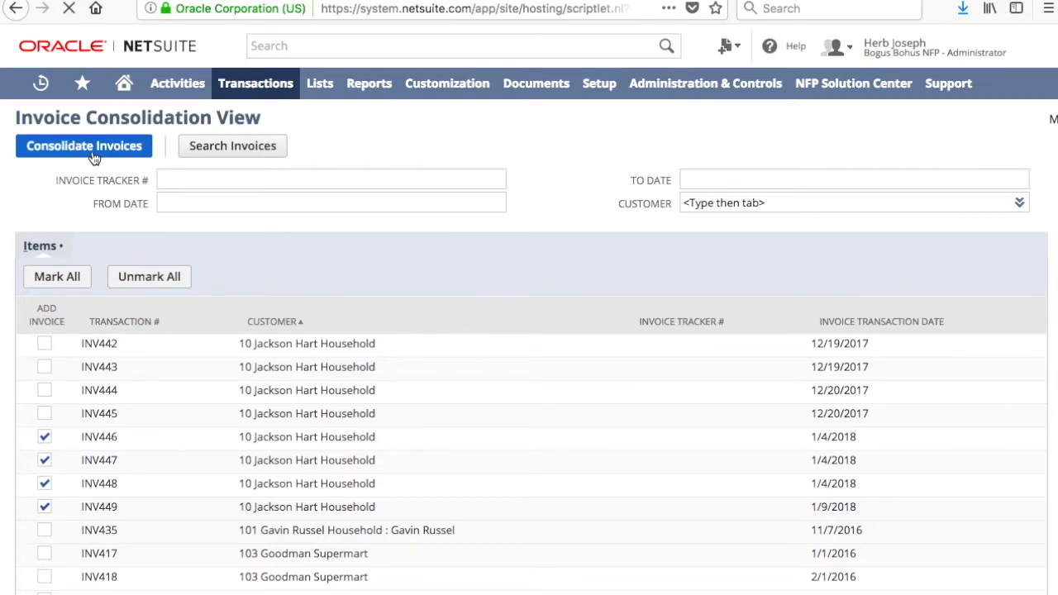
{"action": "left_click", "coordinate": [84, 146]}
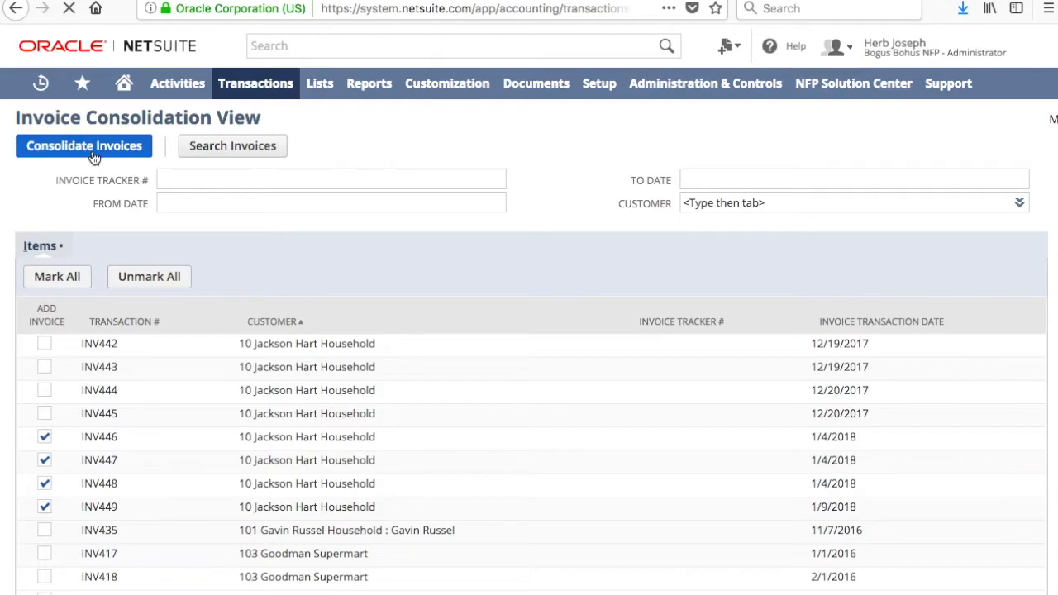
{"action": "left_click", "coordinate": [84, 146]}
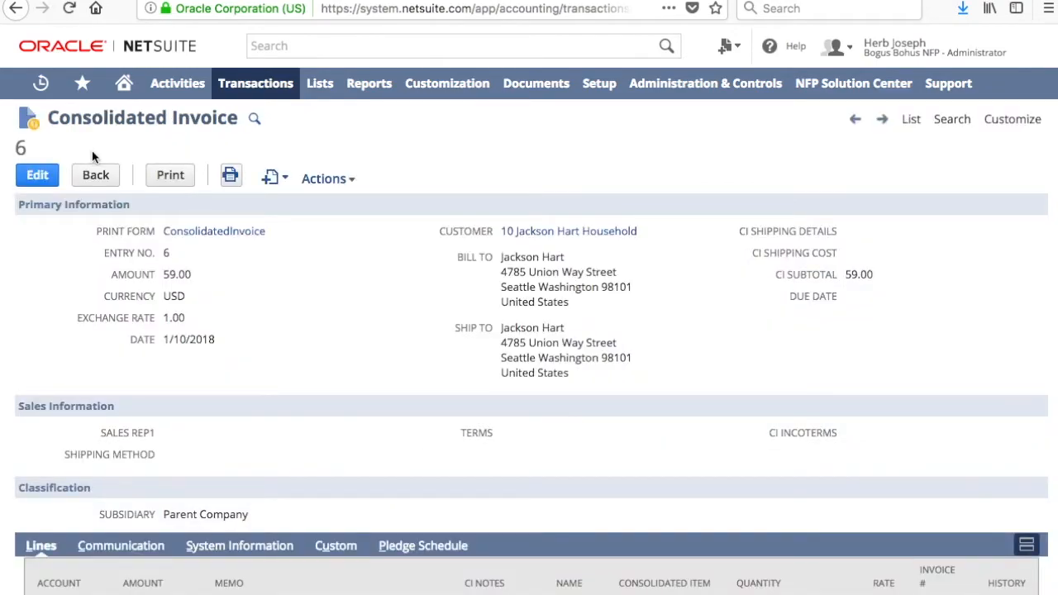
{"action": "mouse_move", "coordinate": [292, 366]}
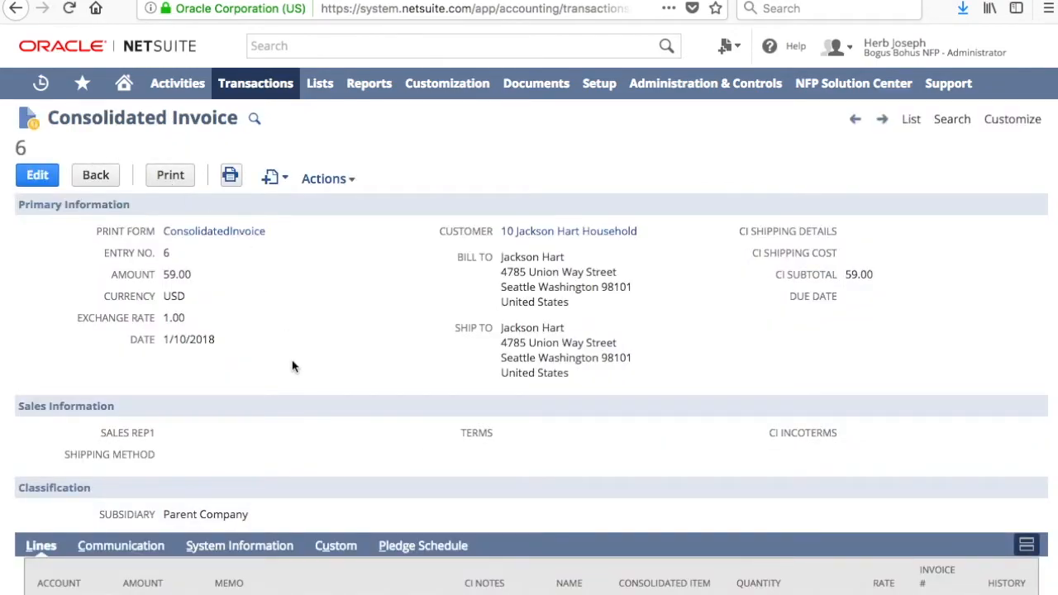
{"action": "scroll", "scroll_direction": "down", "scroll_amount": 3}
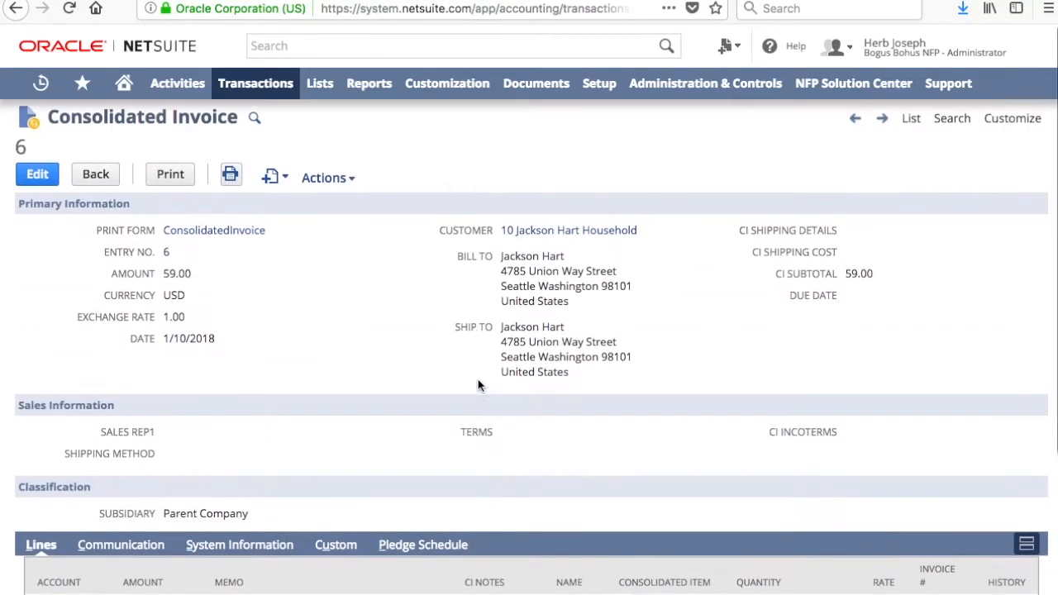
{"action": "scroll", "scroll_direction": "down", "scroll_amount": 3}
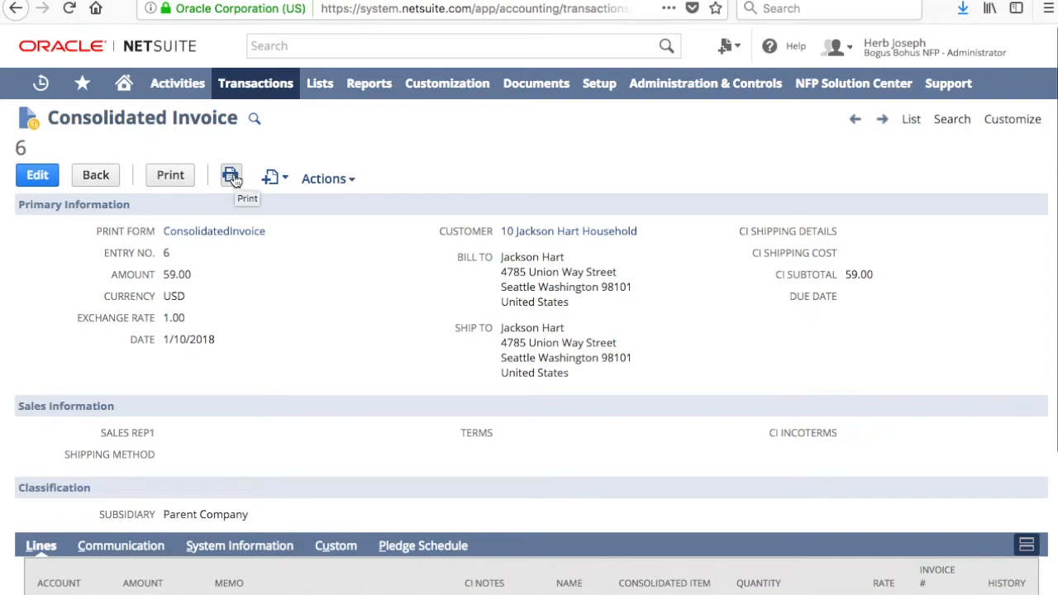
{"action": "mouse_move", "coordinate": [169, 174]}
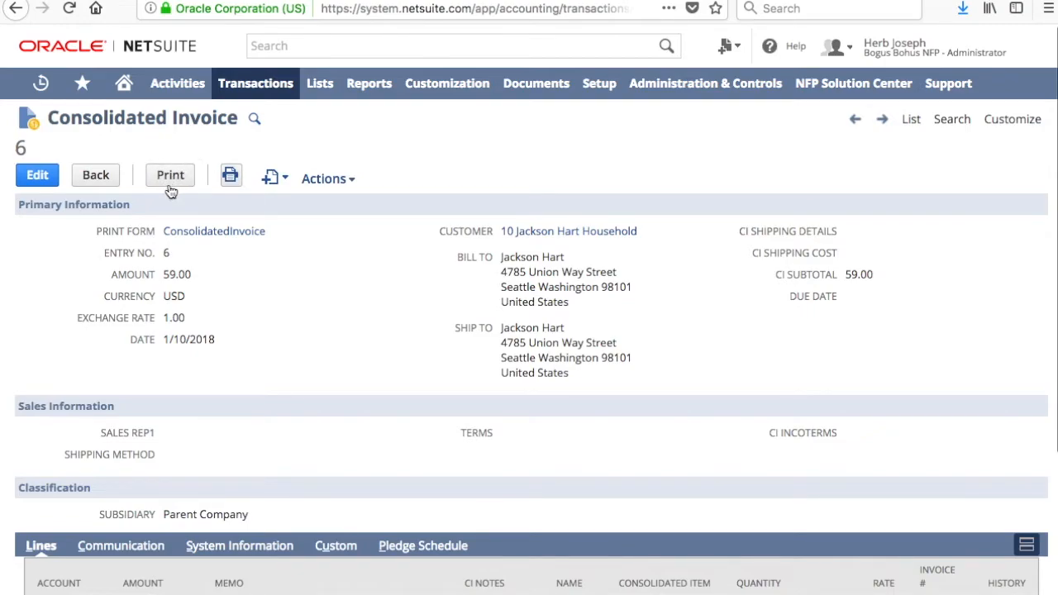
{"action": "left_click", "coordinate": [170, 174]}
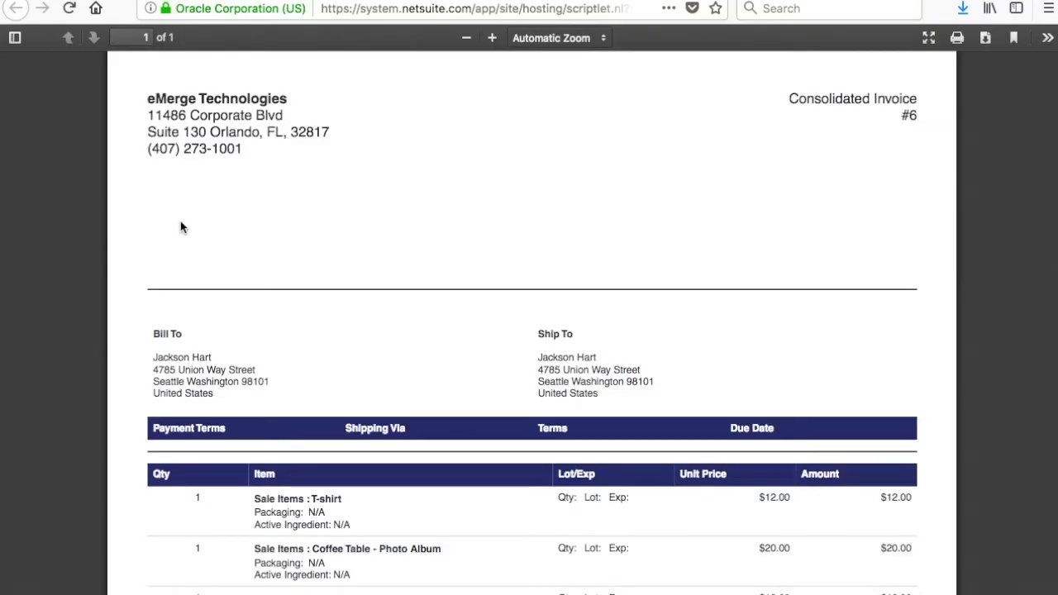
{"action": "scroll", "scroll_direction": "down", "scroll_amount": 3}
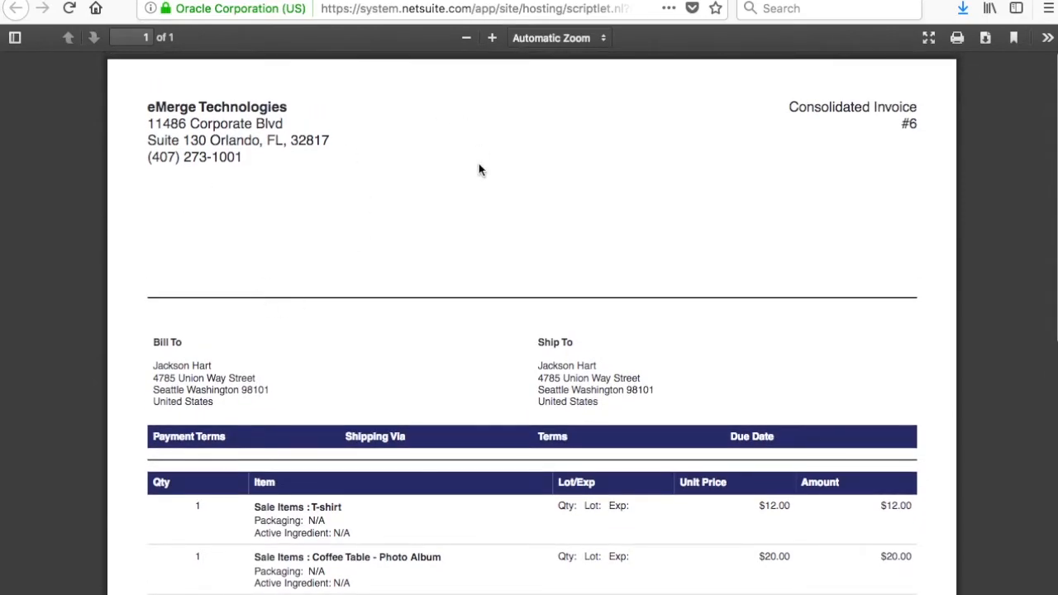
{"action": "scroll", "scroll_direction": "down", "scroll_amount": 3}
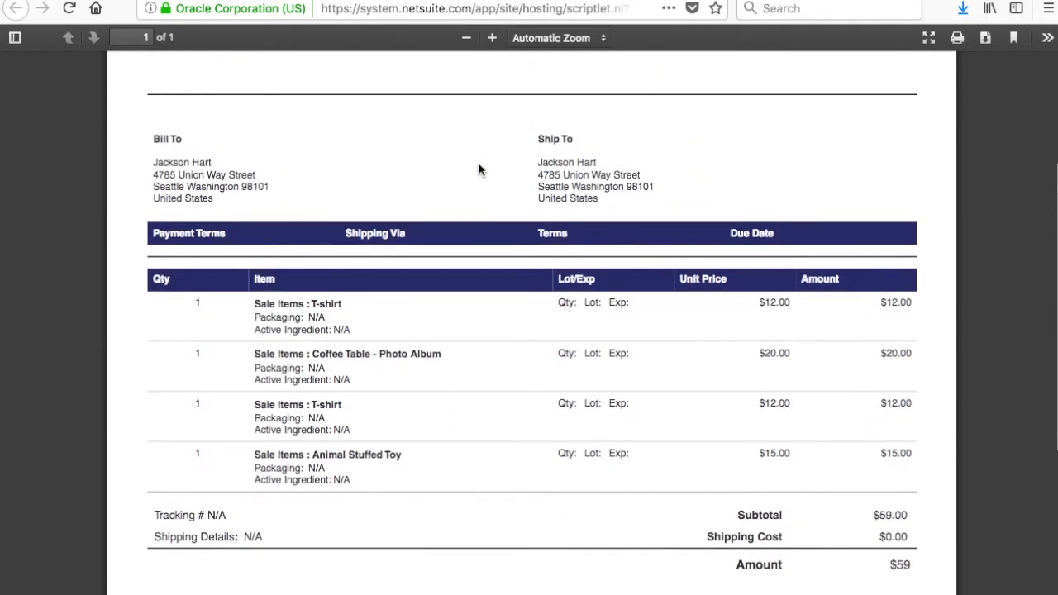
{"action": "scroll", "scroll_direction": "down", "scroll_amount": 3}
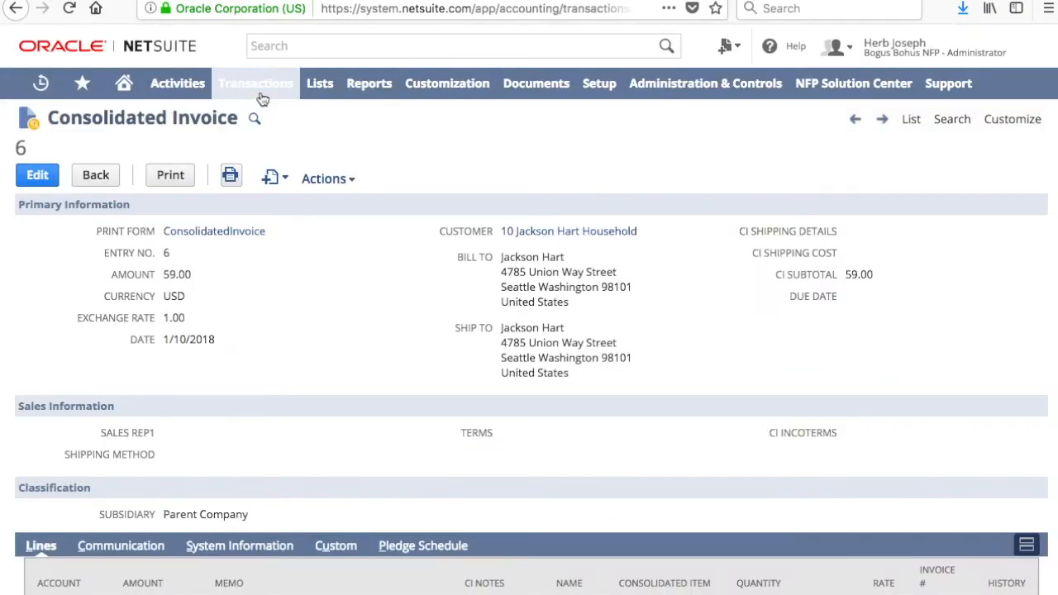
Open the Consolidated Invoices list under Transactions > Sales, showing six entries.
{"action": "left_click", "coordinate": [255, 83]}
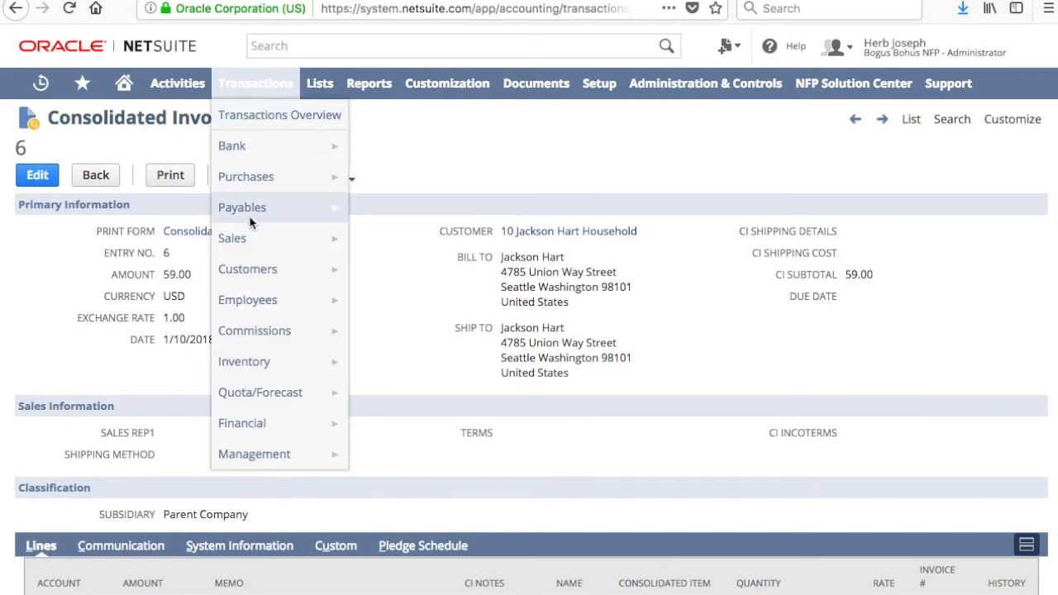
{"action": "mouse_move", "coordinate": [231, 238]}
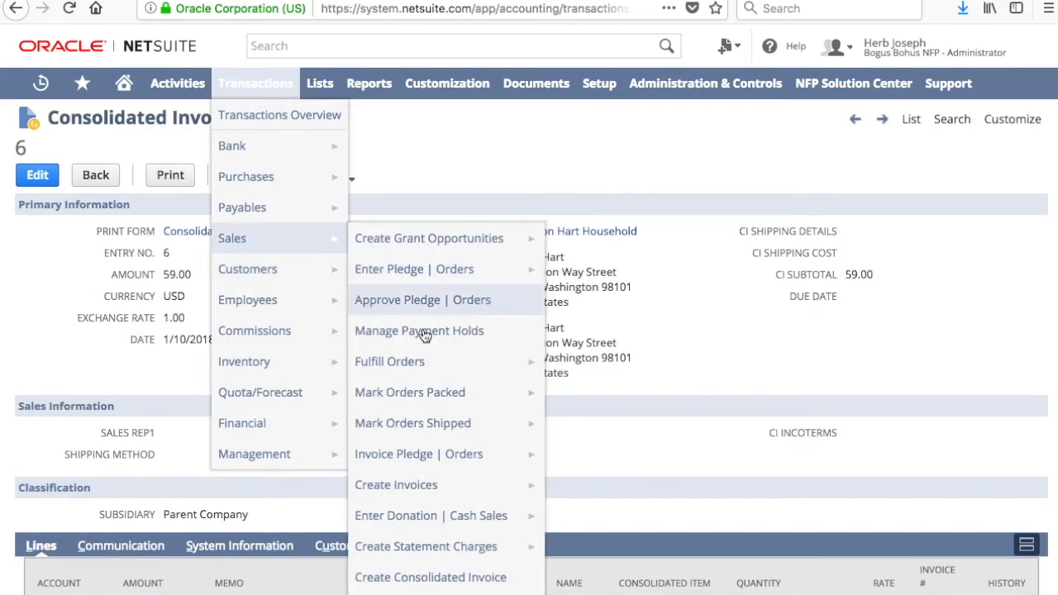
{"action": "scroll", "scroll_direction": "down", "scroll_amount": 3}
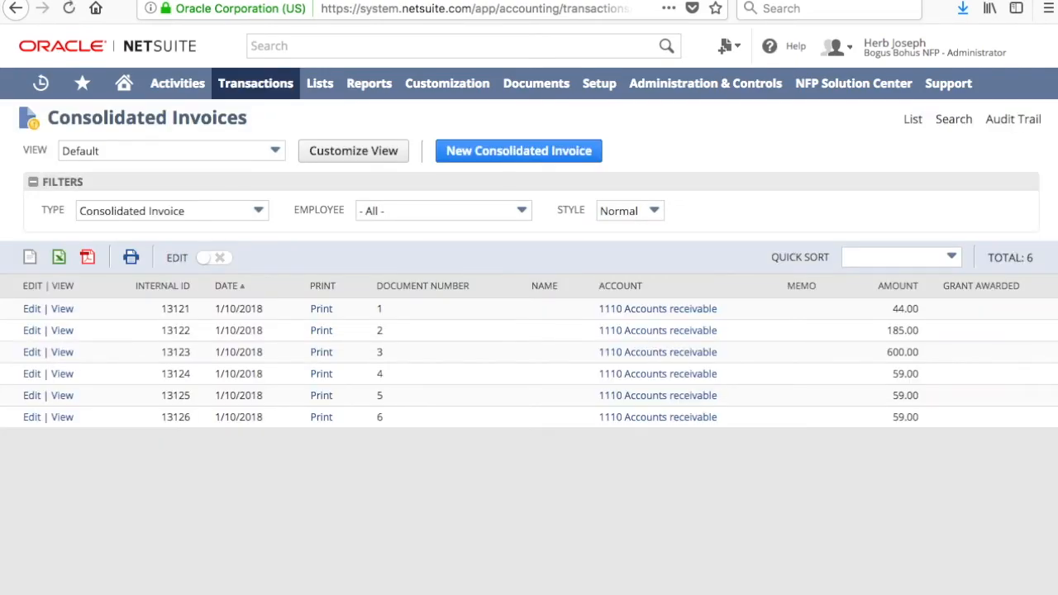
{"action": "mouse_move", "coordinate": [355, 417]}
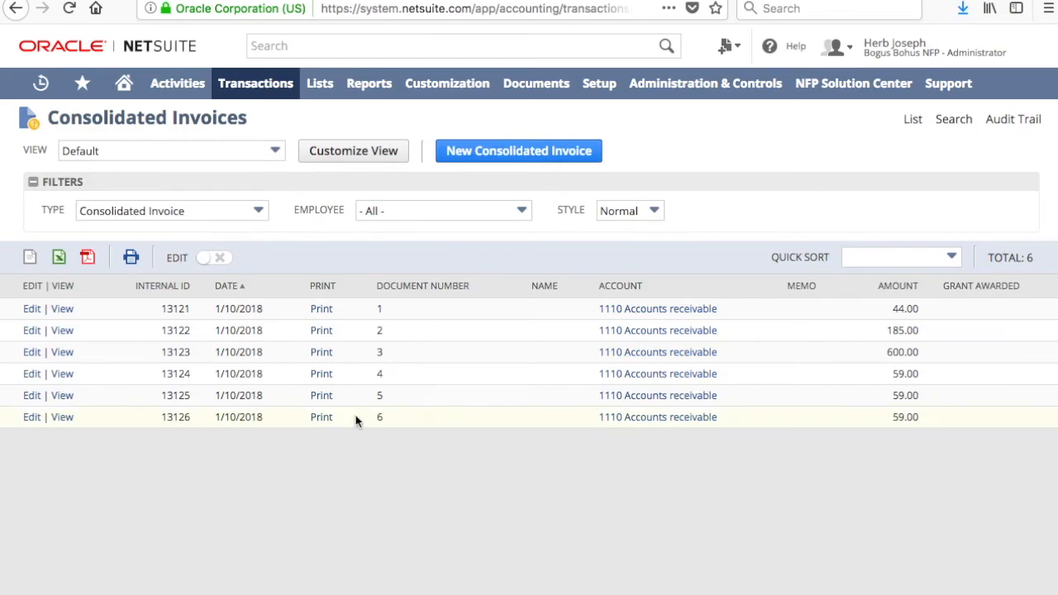
{"action": "left_click", "coordinate": [62, 417]}
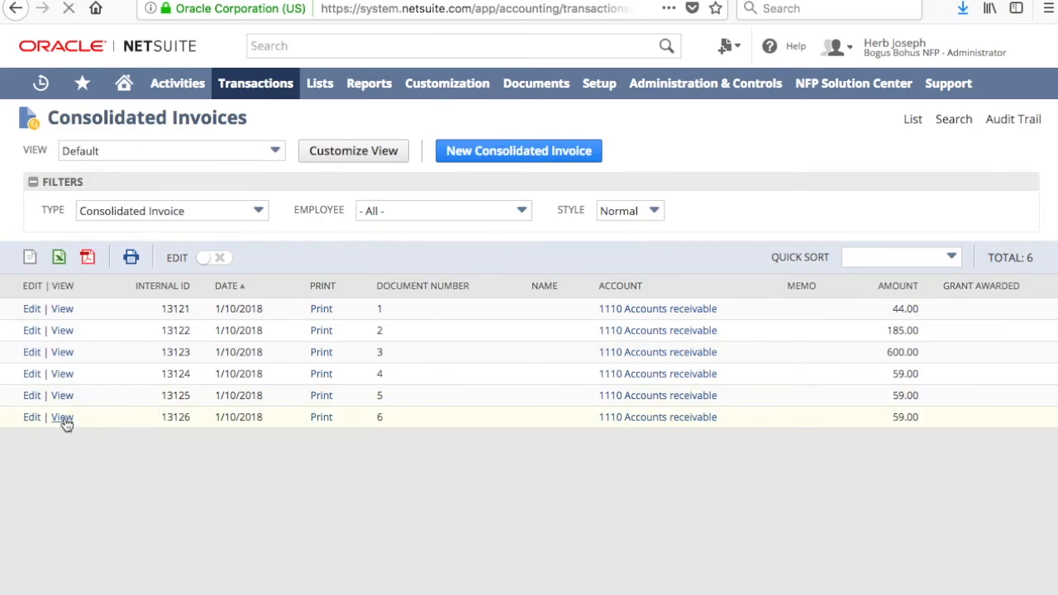
{"action": "left_click", "coordinate": [62, 416]}
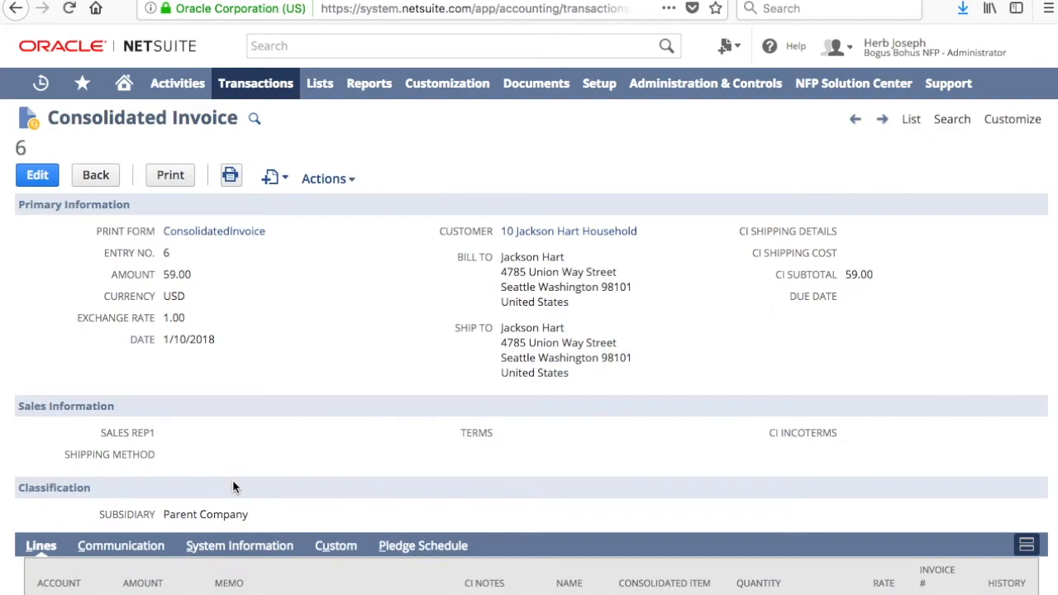
{"action": "scroll", "scroll_direction": "down", "scroll_amount": 3}
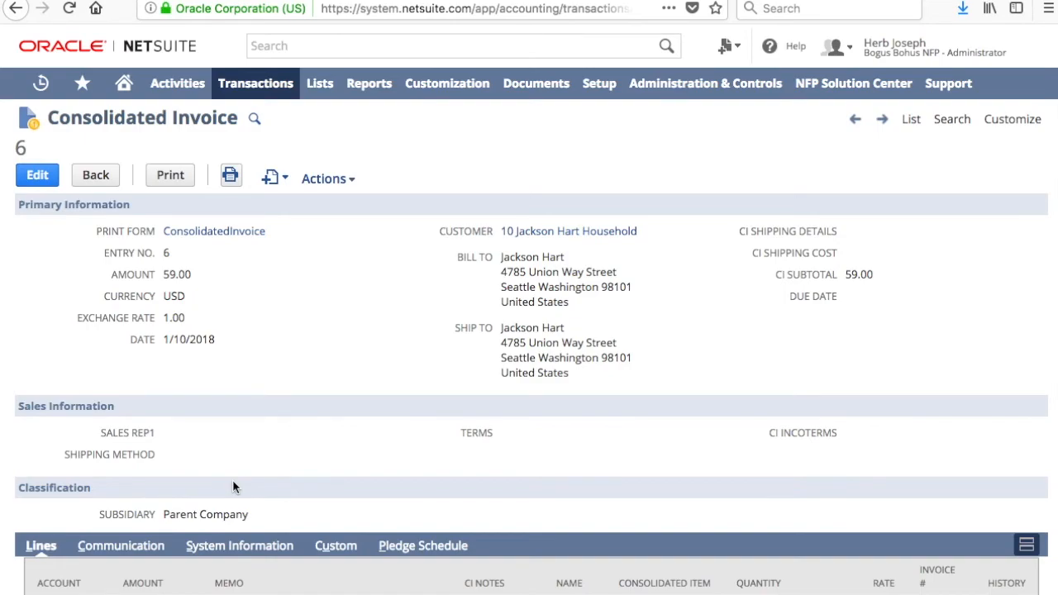
{"action": "mouse_move", "coordinate": [234, 464]}
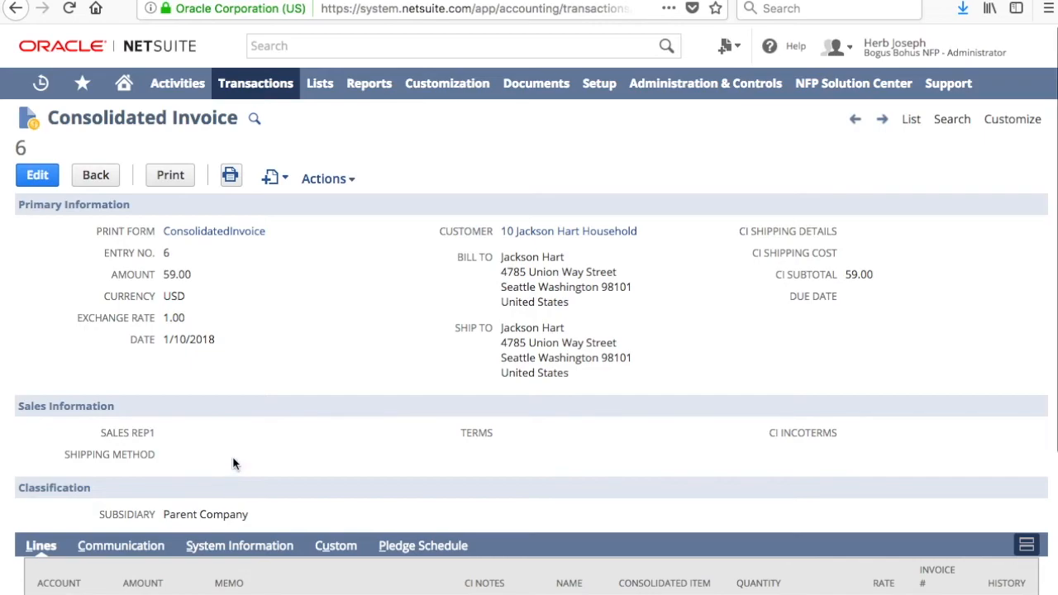
{"action": "mouse_move", "coordinate": [404, 411]}
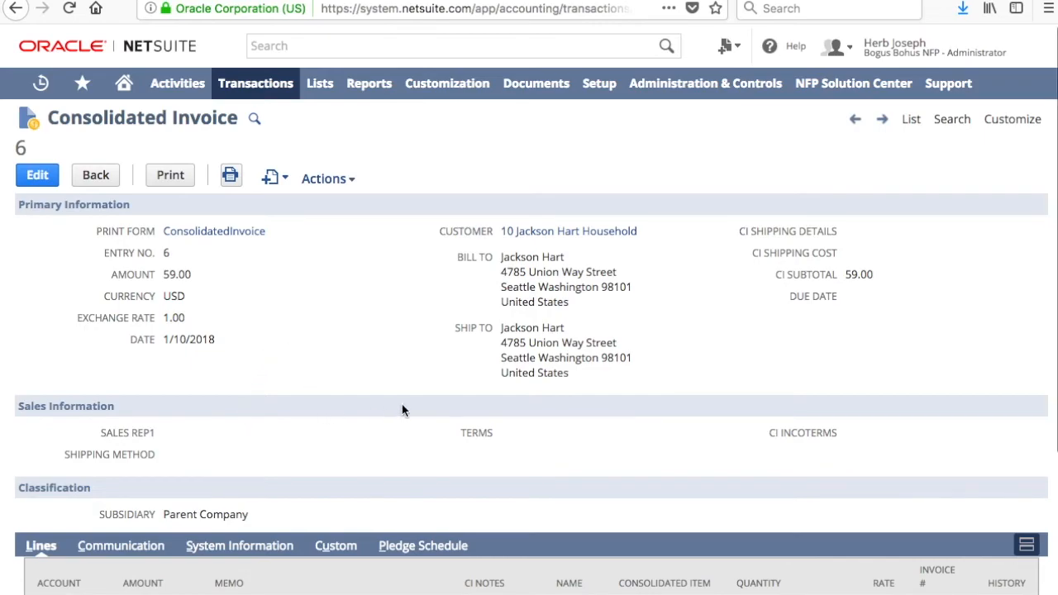
{"action": "mouse_move", "coordinate": [482, 411]}
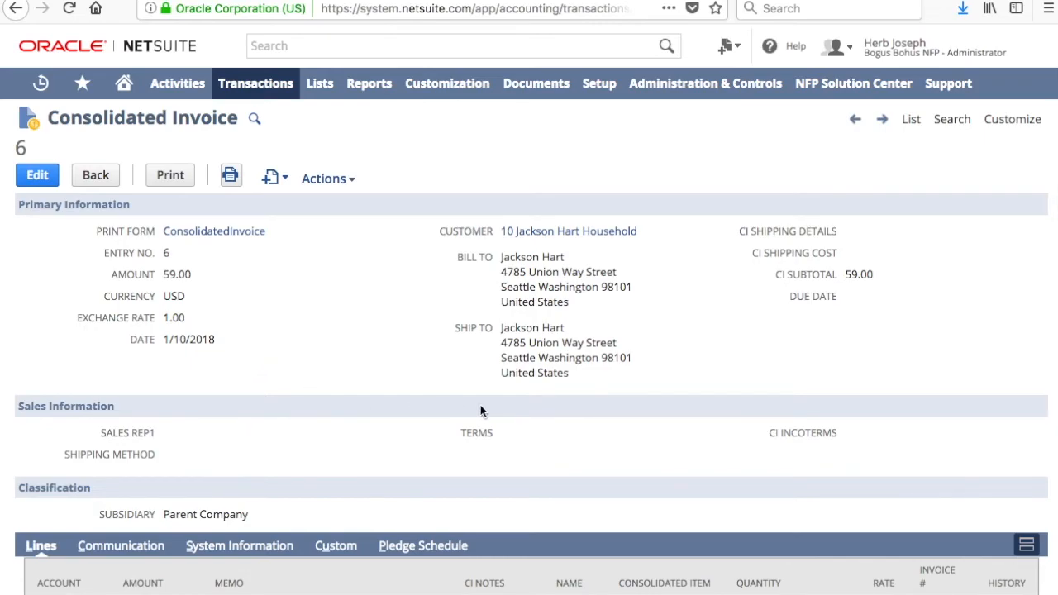
{"action": "scroll", "scroll_direction": "down", "scroll_amount": 3}
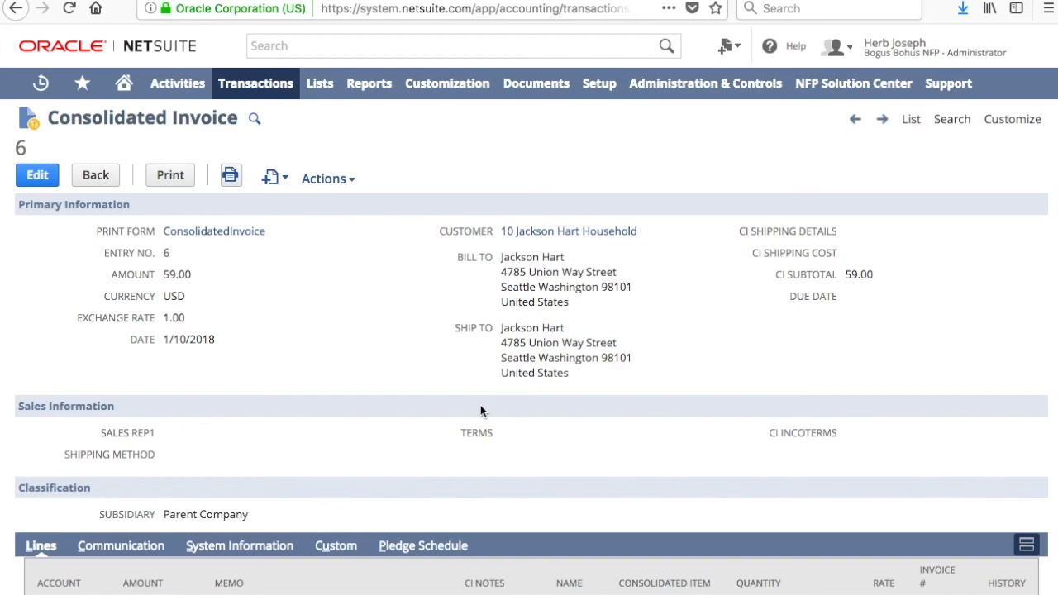
{"action": "mouse_move", "coordinate": [845, 369]}
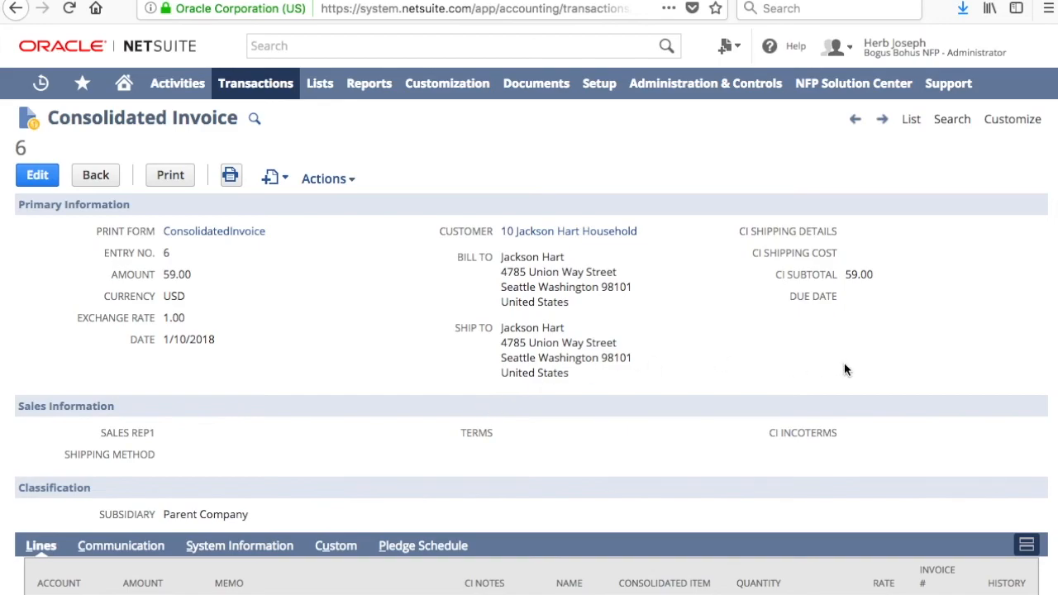